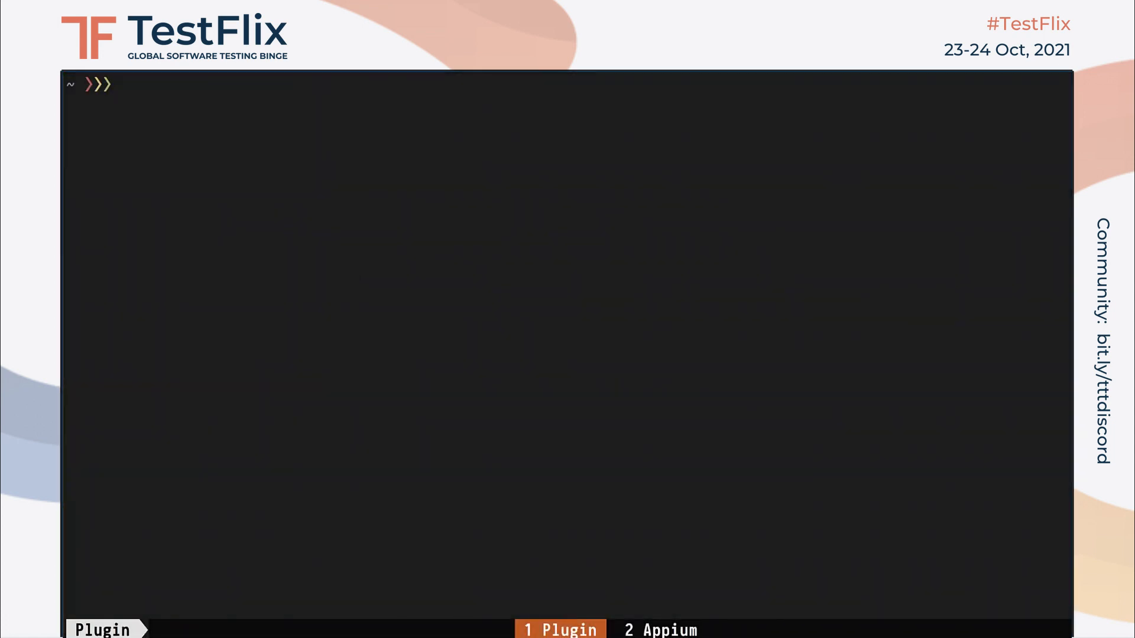
Start the Appium server from the shell prompt.
type("appium")
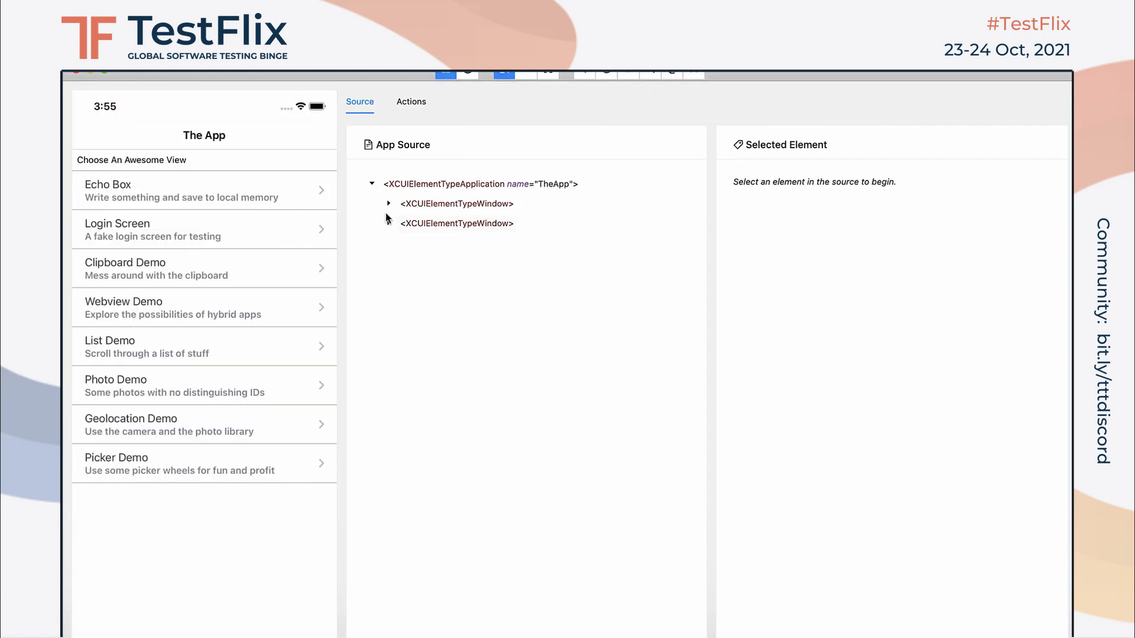
Inspect the XCUIElementType-prefixed nodes in Appium Inspector's App Source tree.
left_click(389, 204)
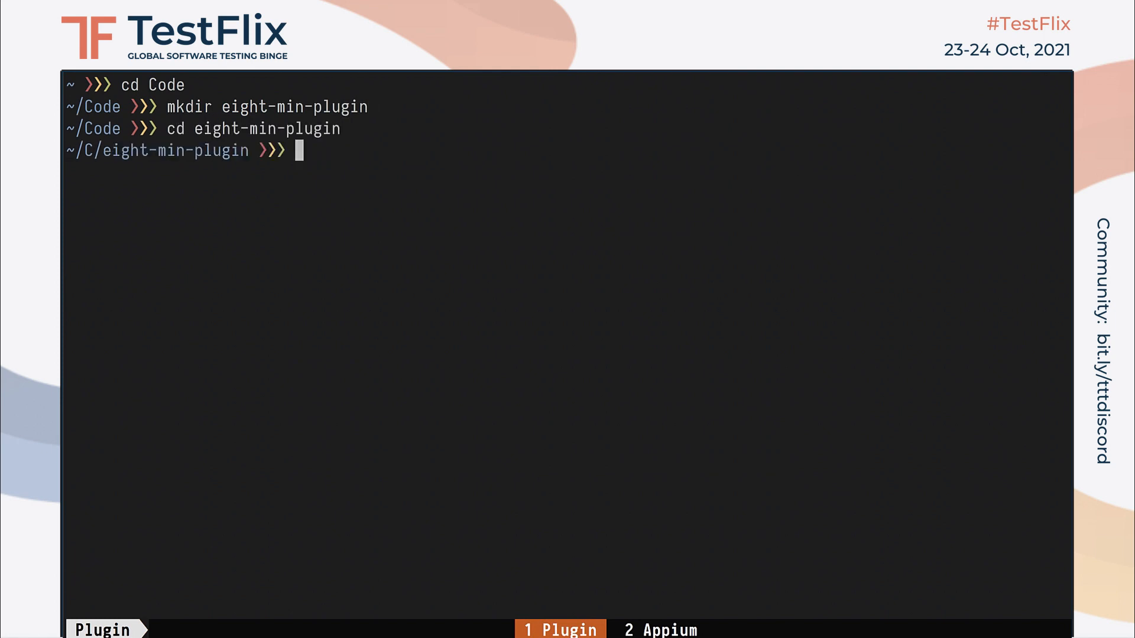
type("npm install --save @appium/base-plugin")
type("npm init")
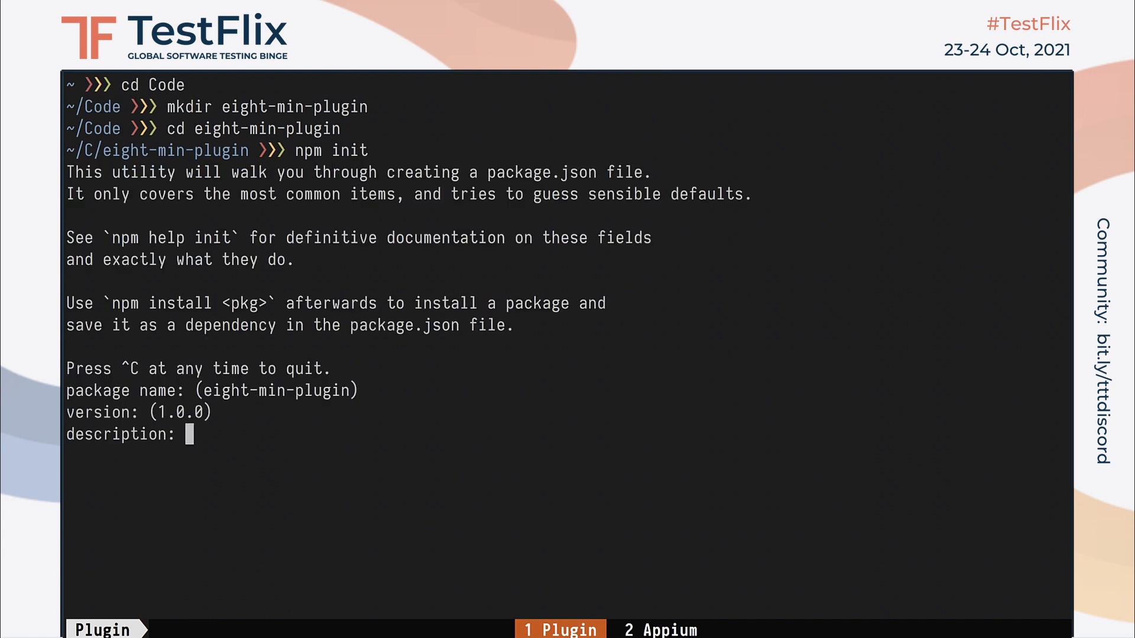
type("A small Appium 2.0 plugin")
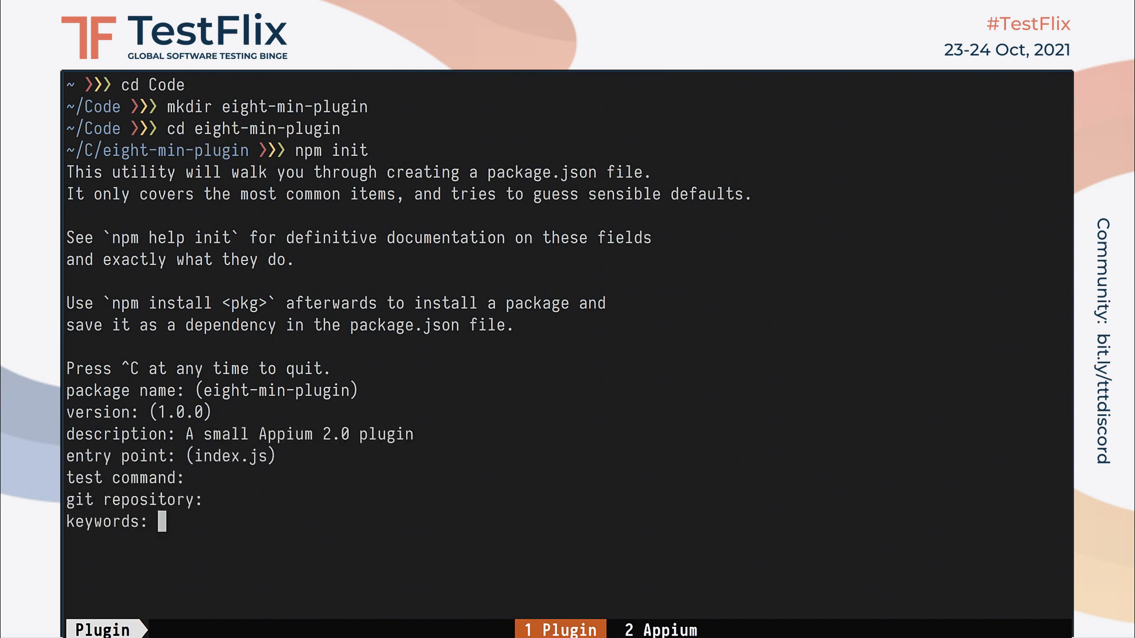
key("Enter")
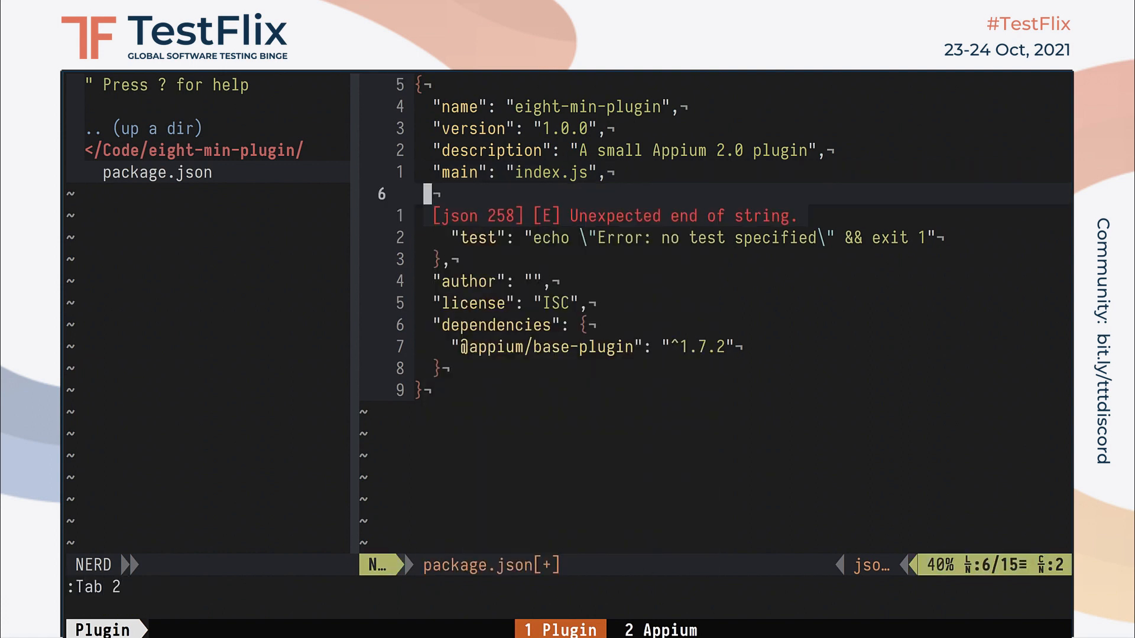
Add an "appium" section with pluginName "eight-min-plugin" and mainClass "EightMinPlugin" to package.json.
type("appium\": {")
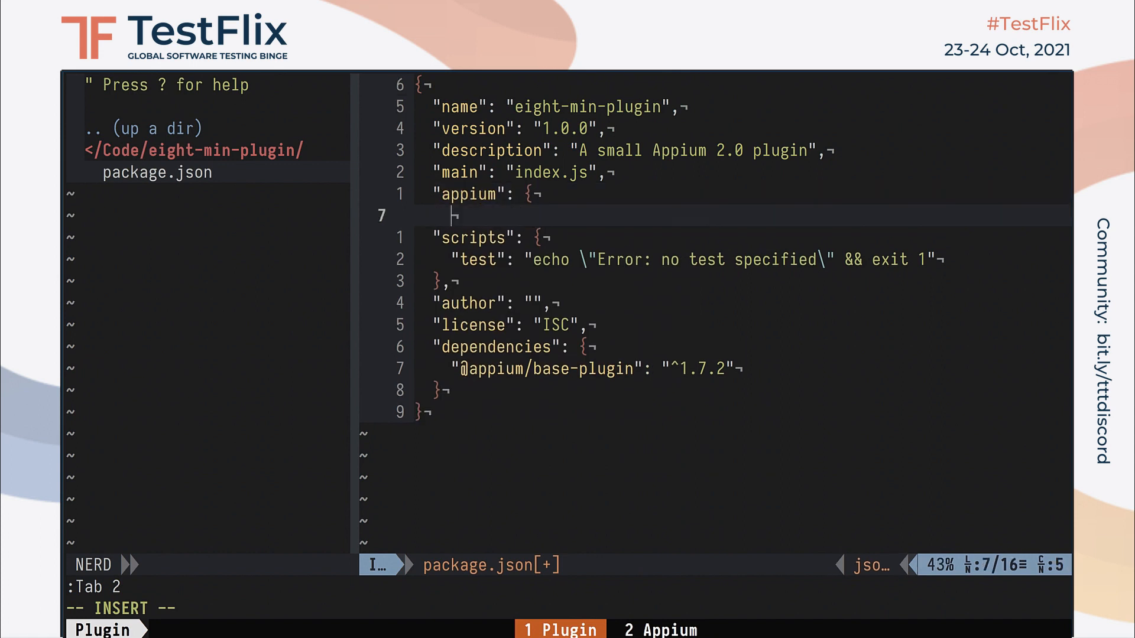
type("\"pluginN")
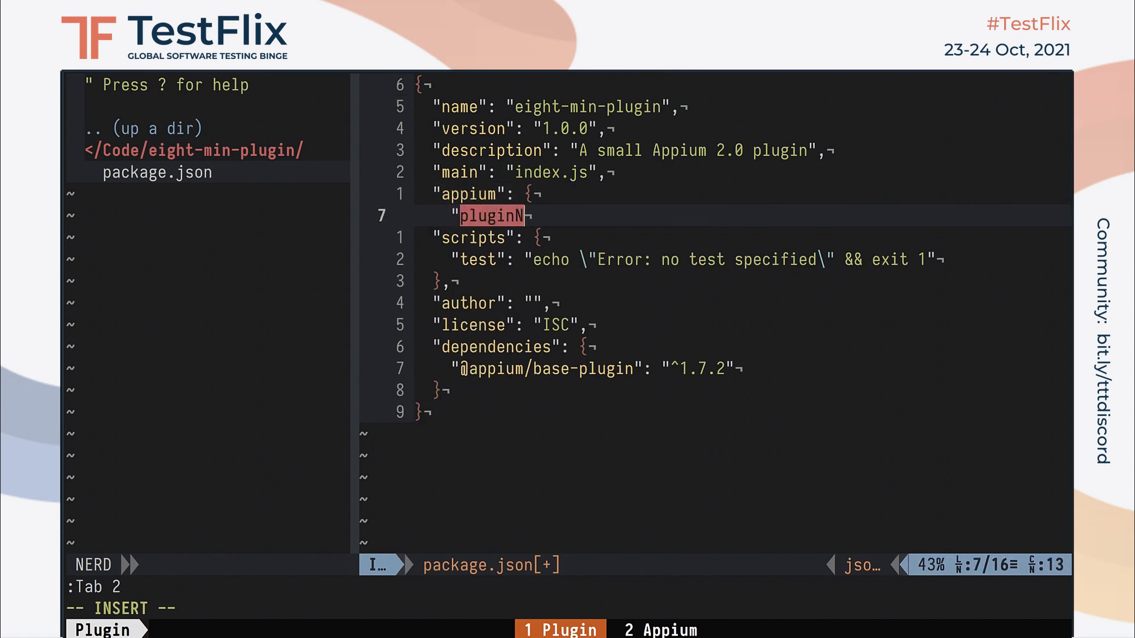
type("ame\": \"eight-min-plugin\",")
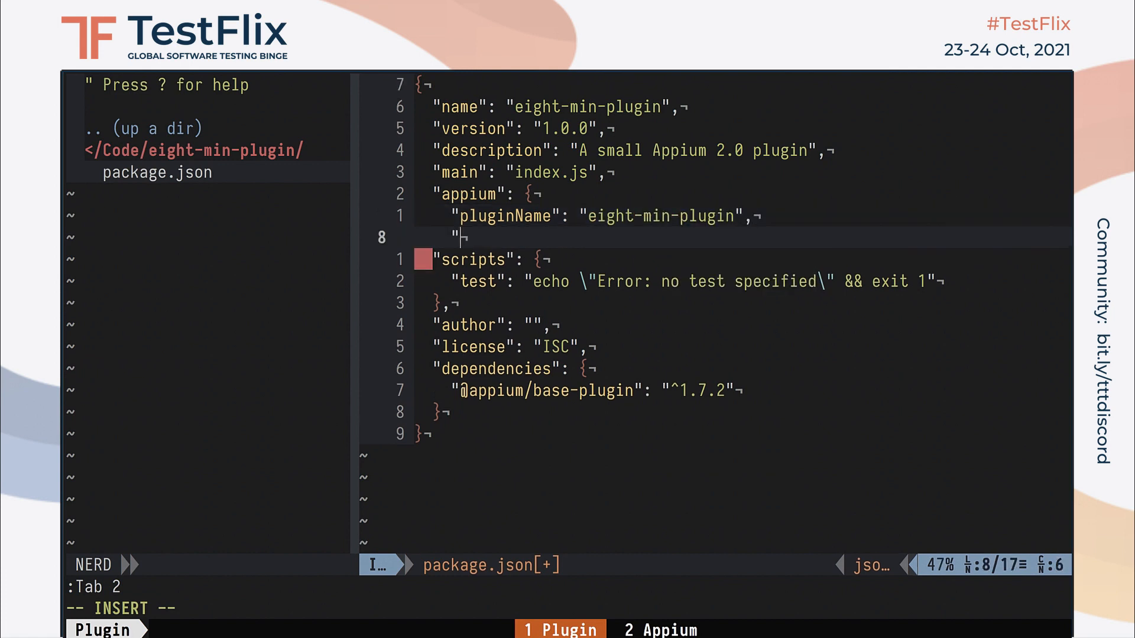
type("mainClass\":")
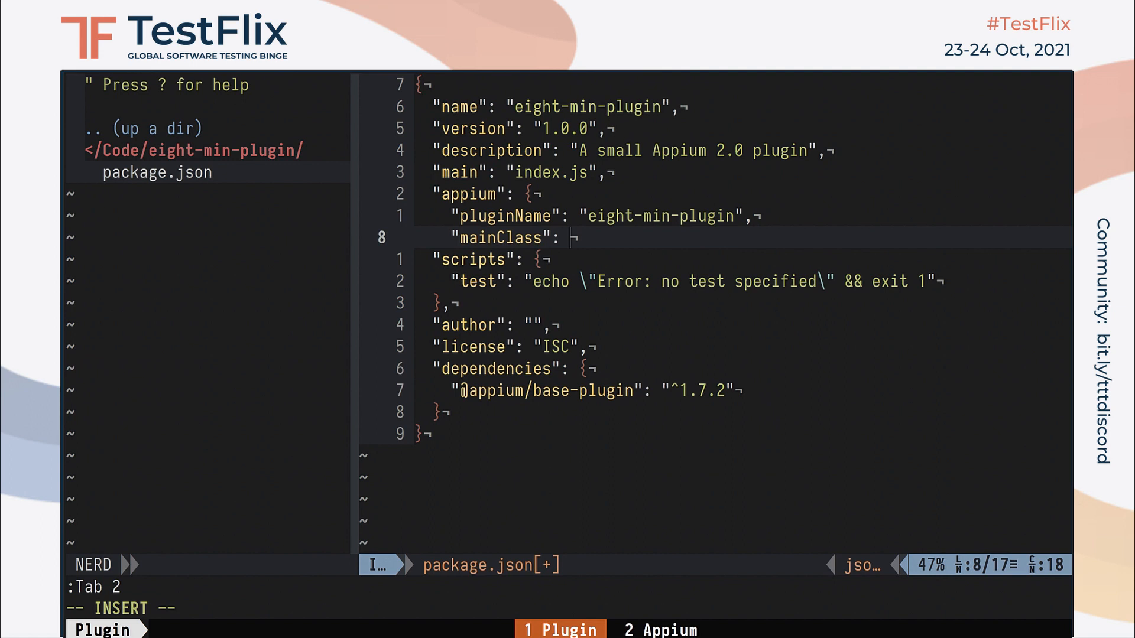
type("EightMi")
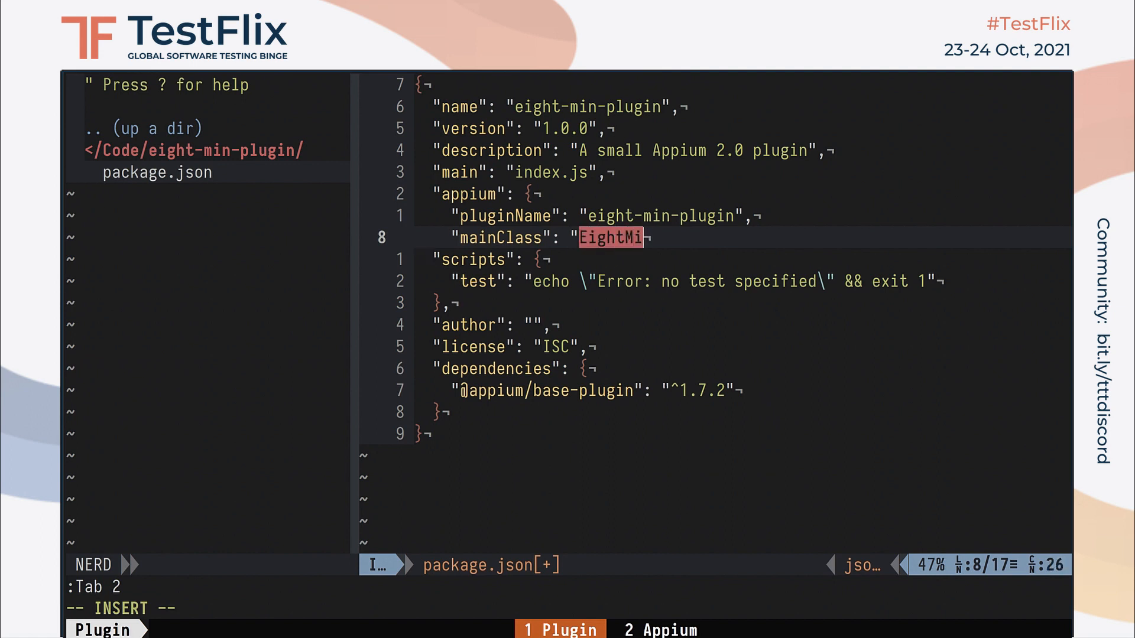
type("nPlugin\"")
type("},")
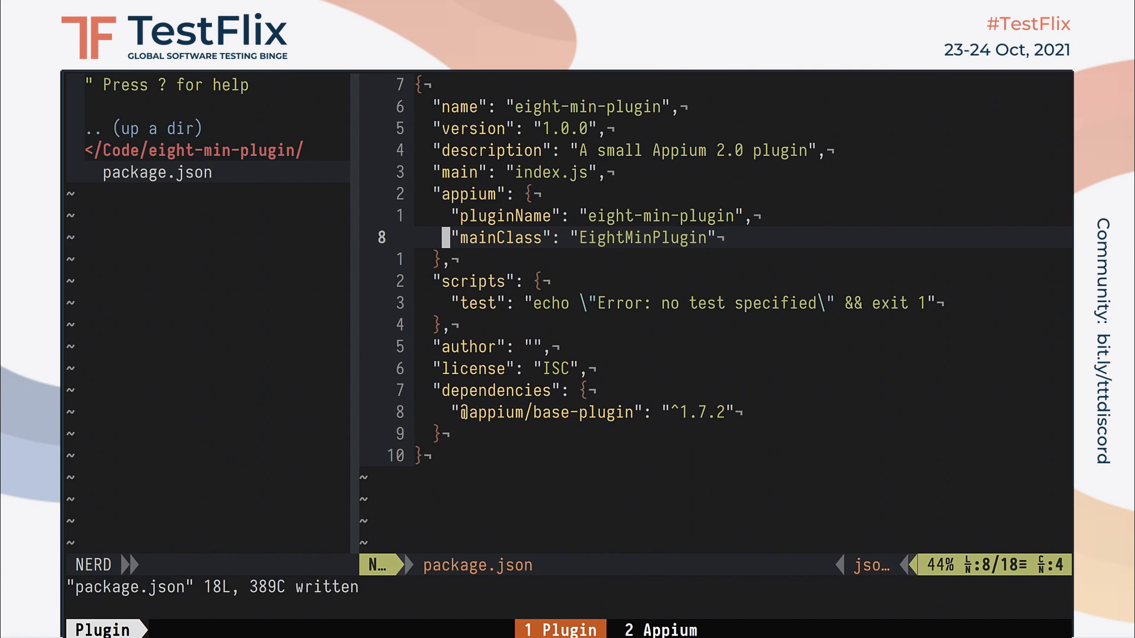
type(":e")
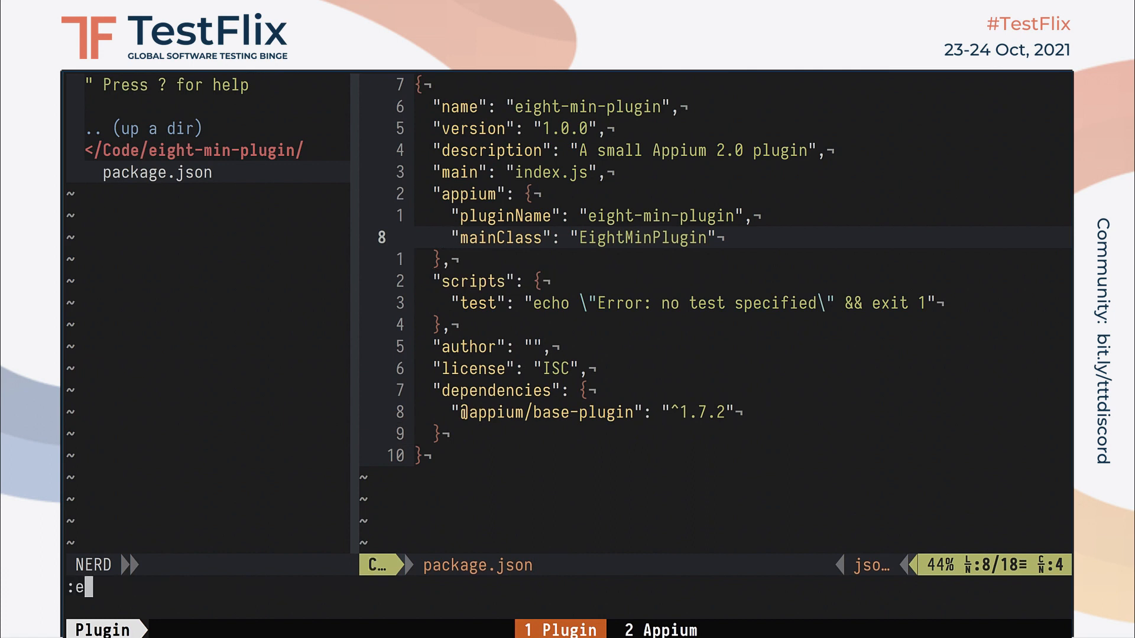
type("index.js")
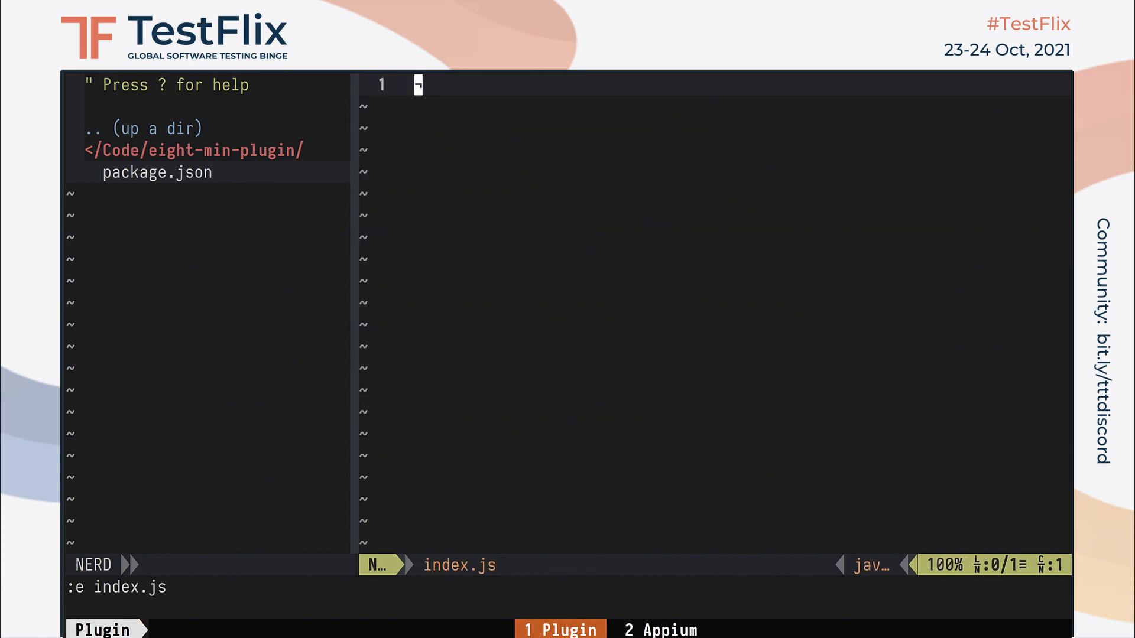
type("c")
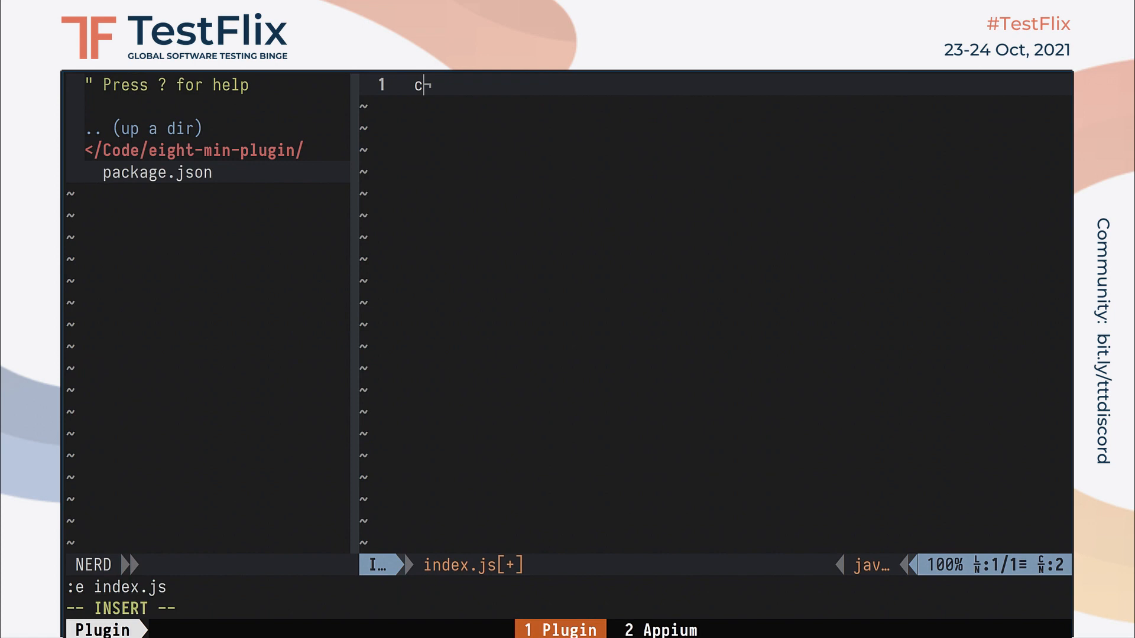
type("onst")
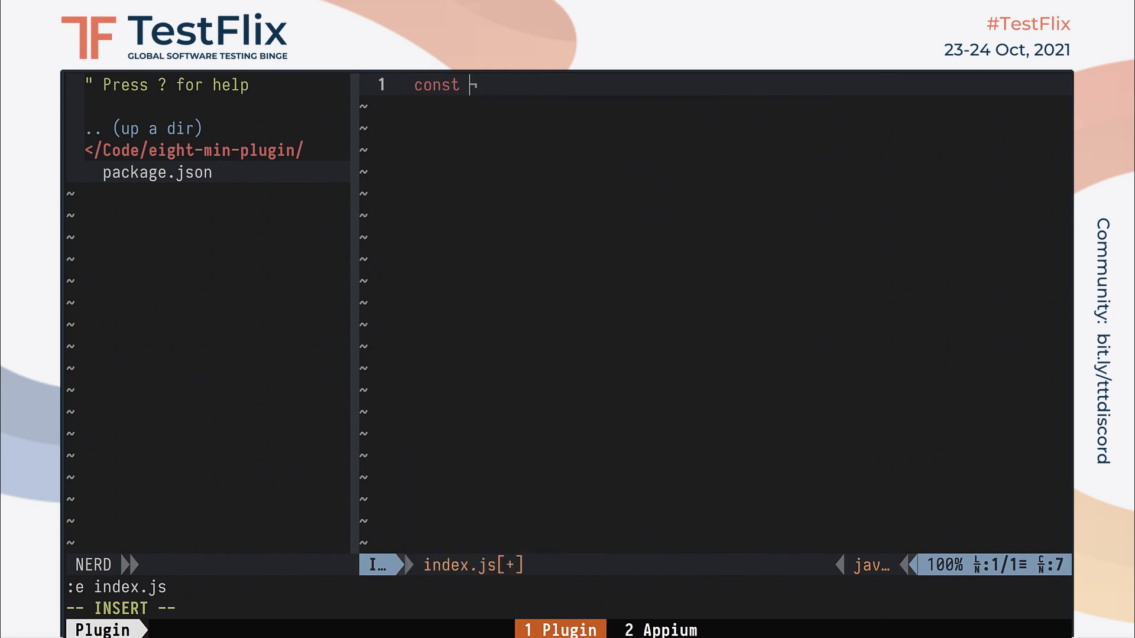
type("BasePlugin = require")
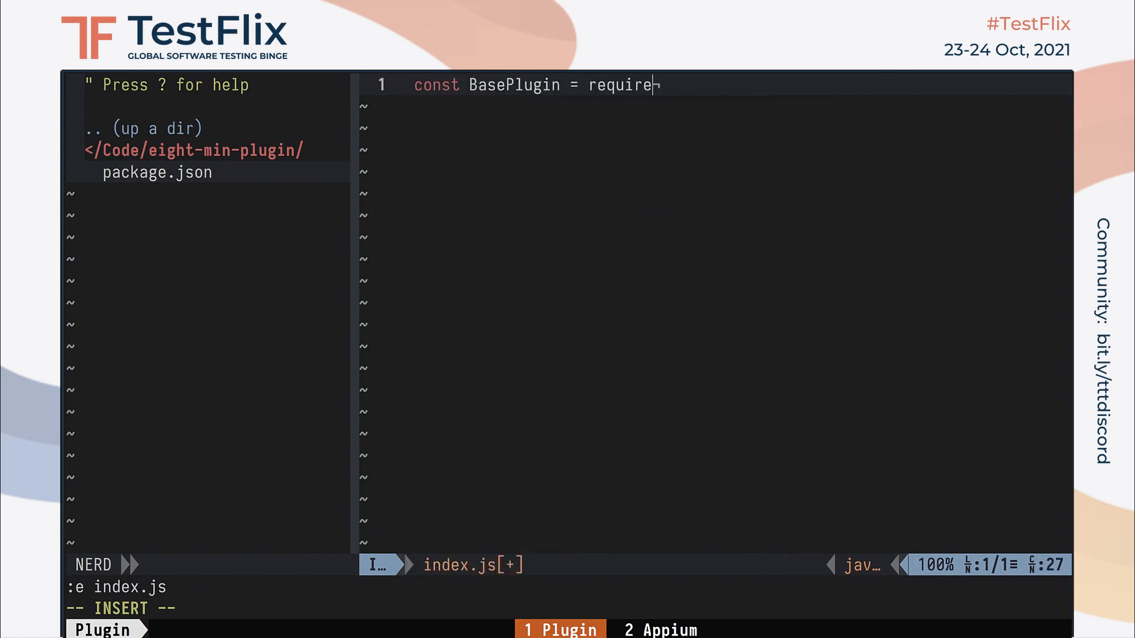
type("('@appium/")
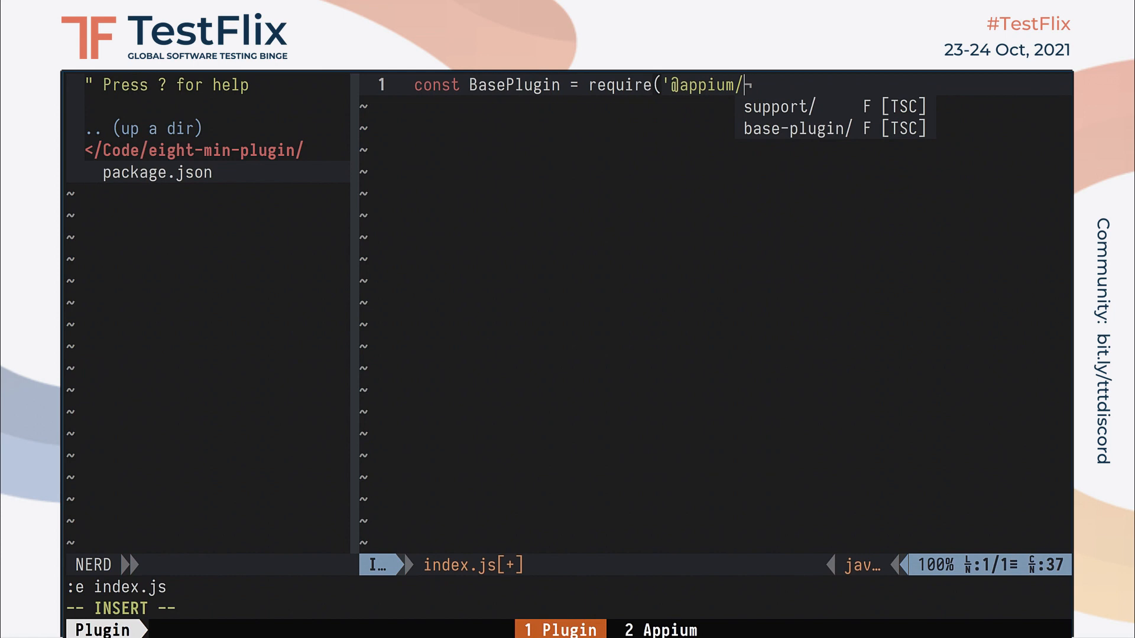
type("base-plugin').default")
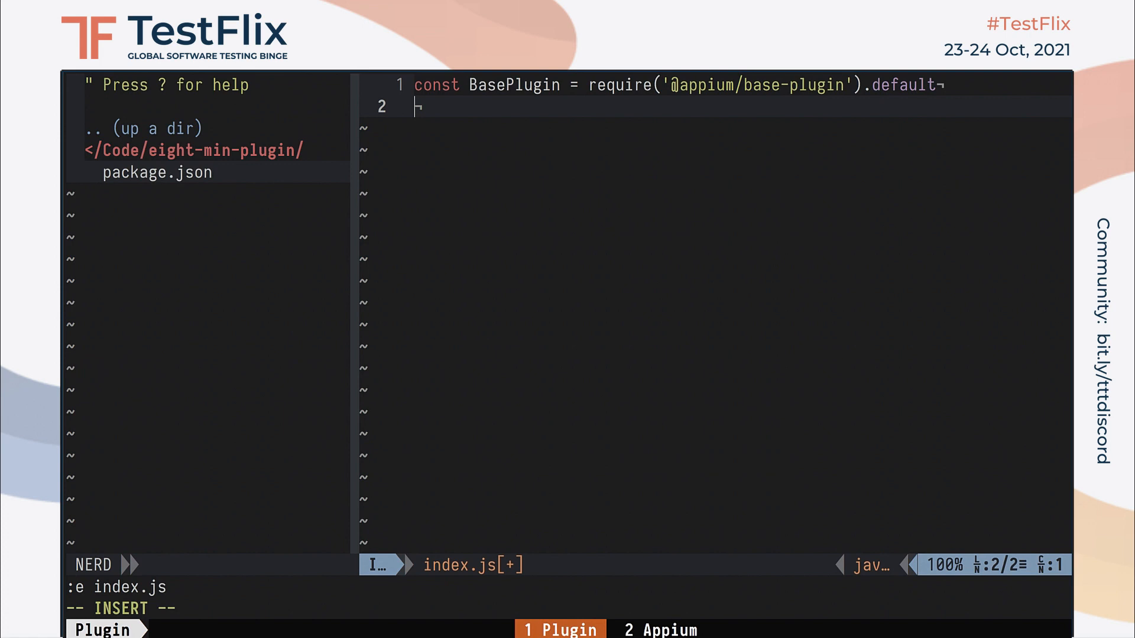
key("enter")
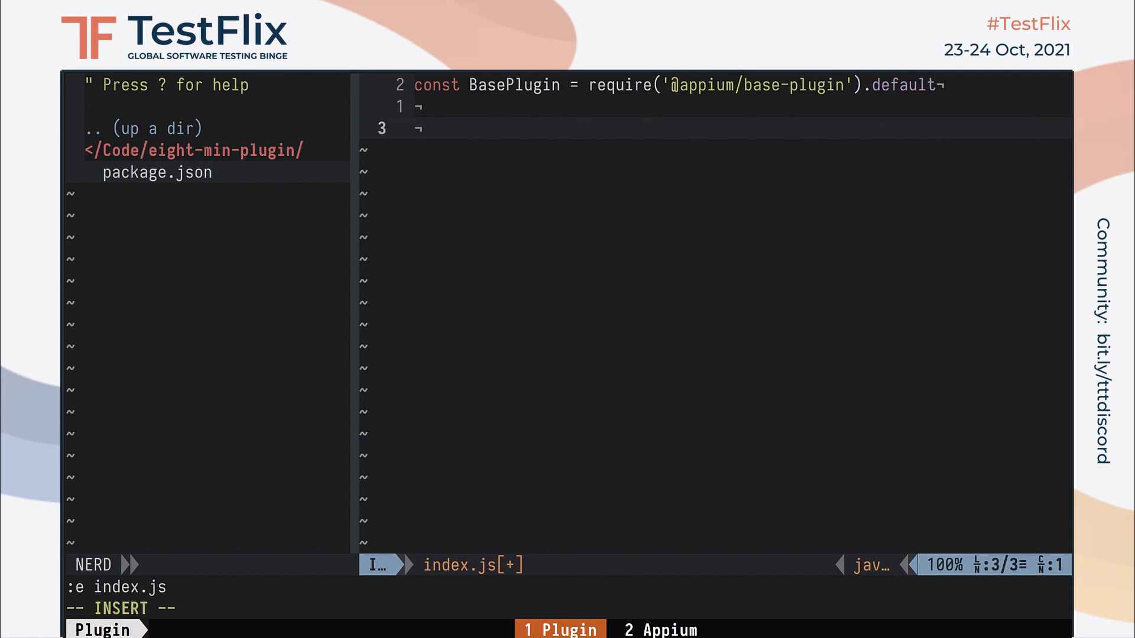
Define class EightMinPlugin extends BasePlugin and export it via module.exports.
type("class EightMinPlugin")
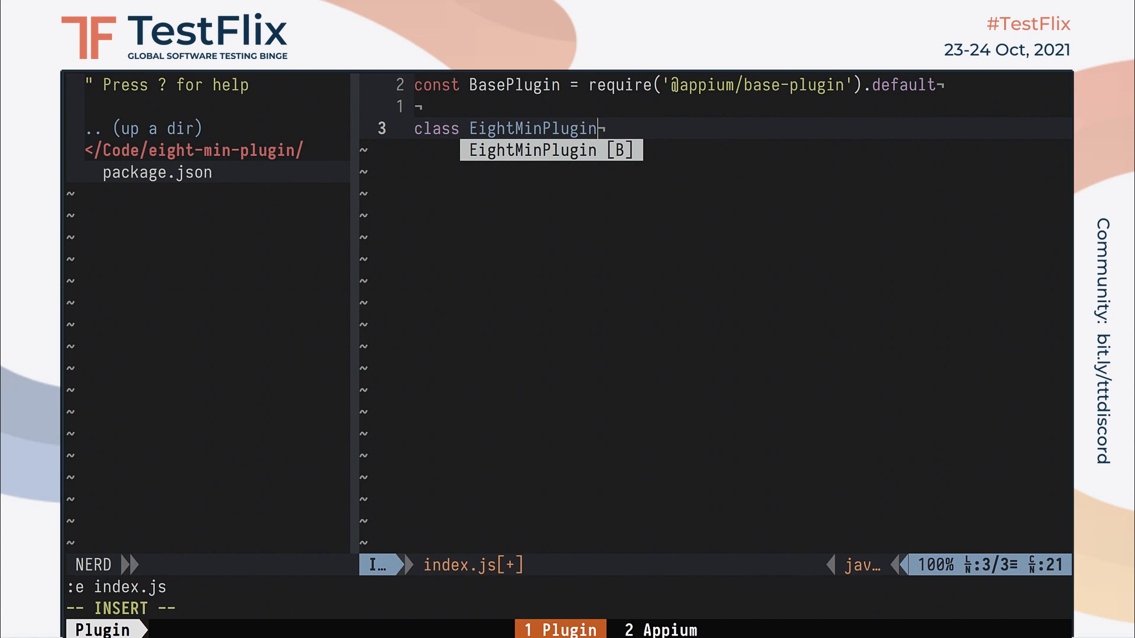
type("extends BasePlugin {")
type("}")
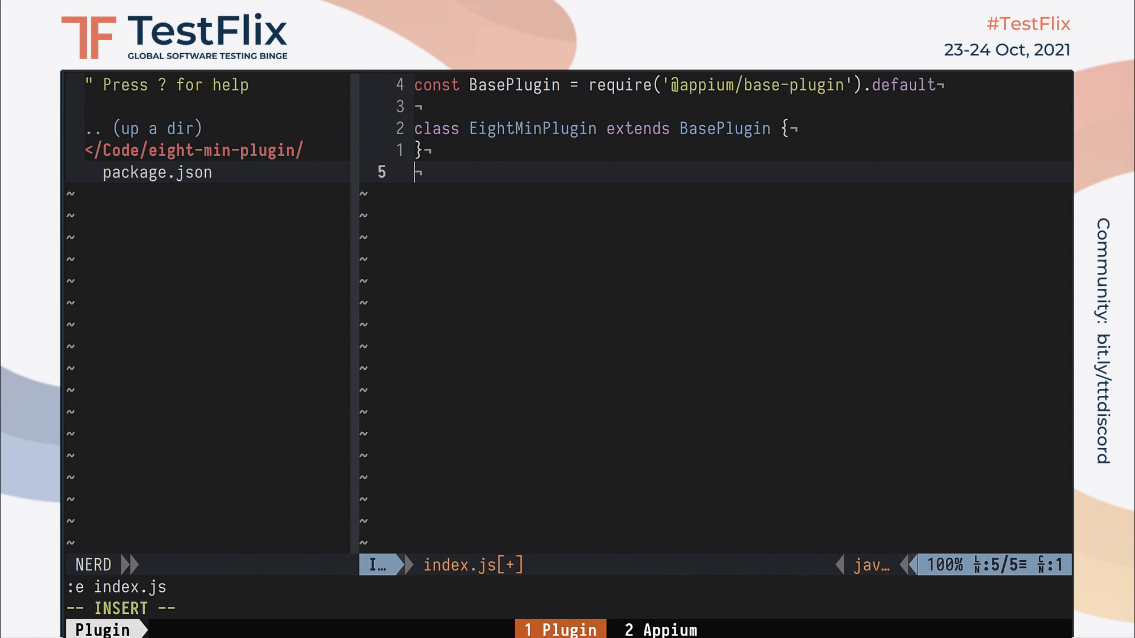
key("enter")
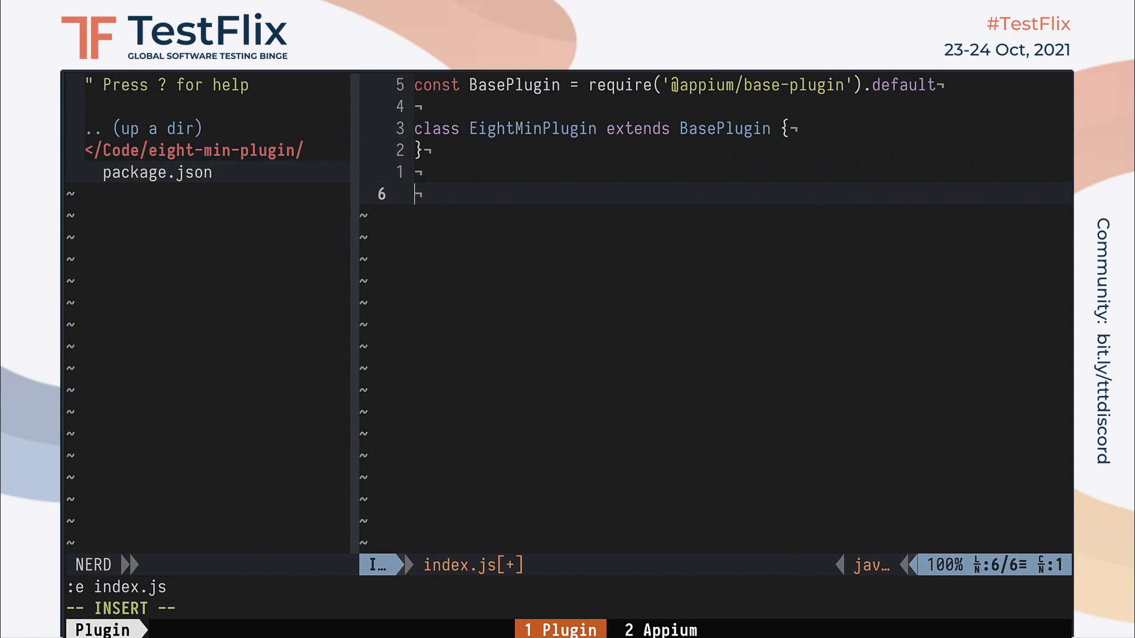
type("module.exports = {")
type("EightMinPlugin")
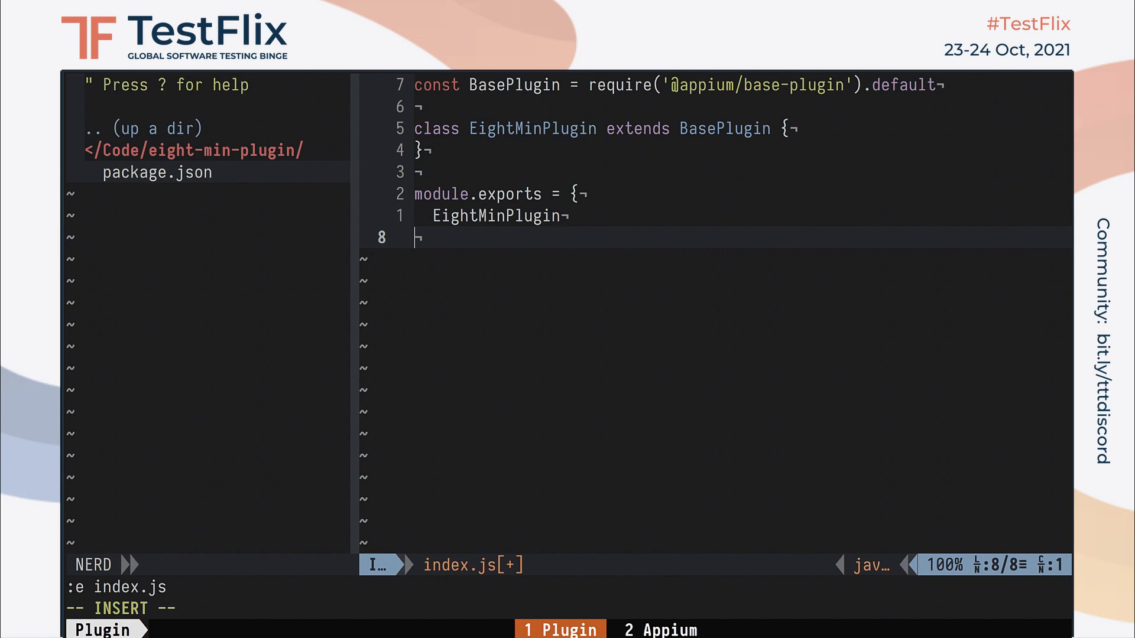
key("Escape")
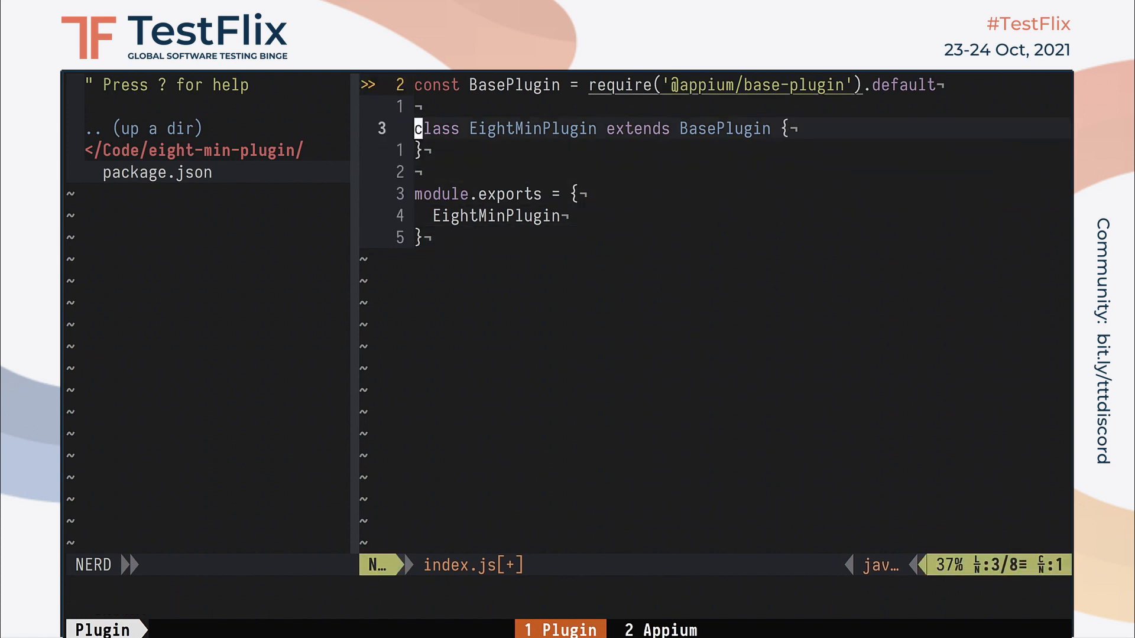
Save index.js and begin the class's commands array with 'getPageSource'.
key("o")
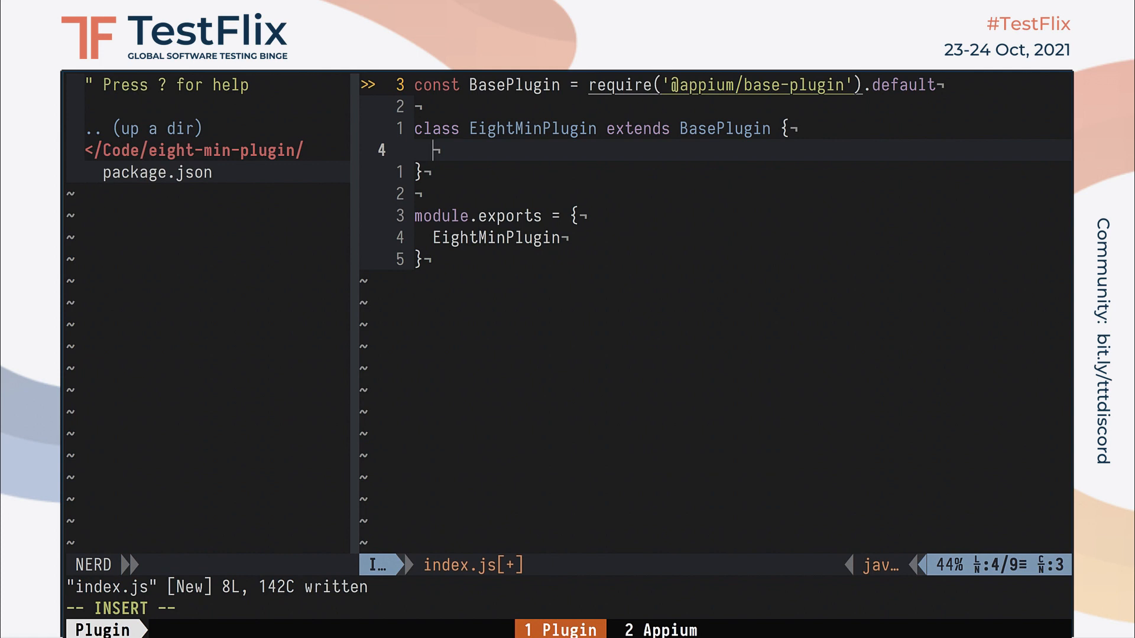
type("commands = ['")
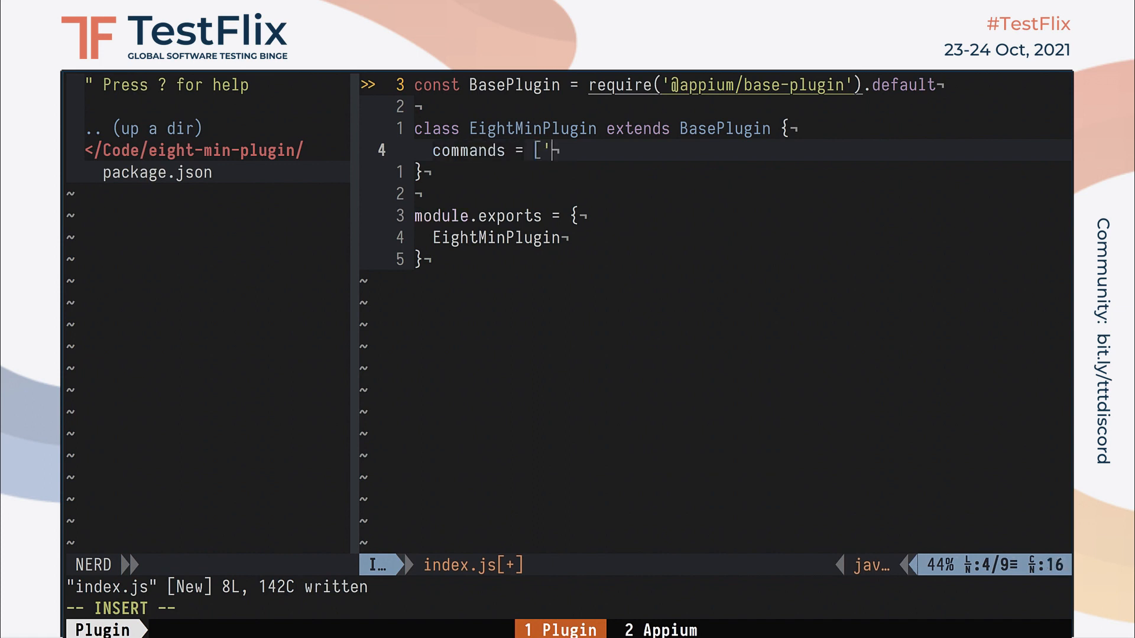
type("getPageSource'")
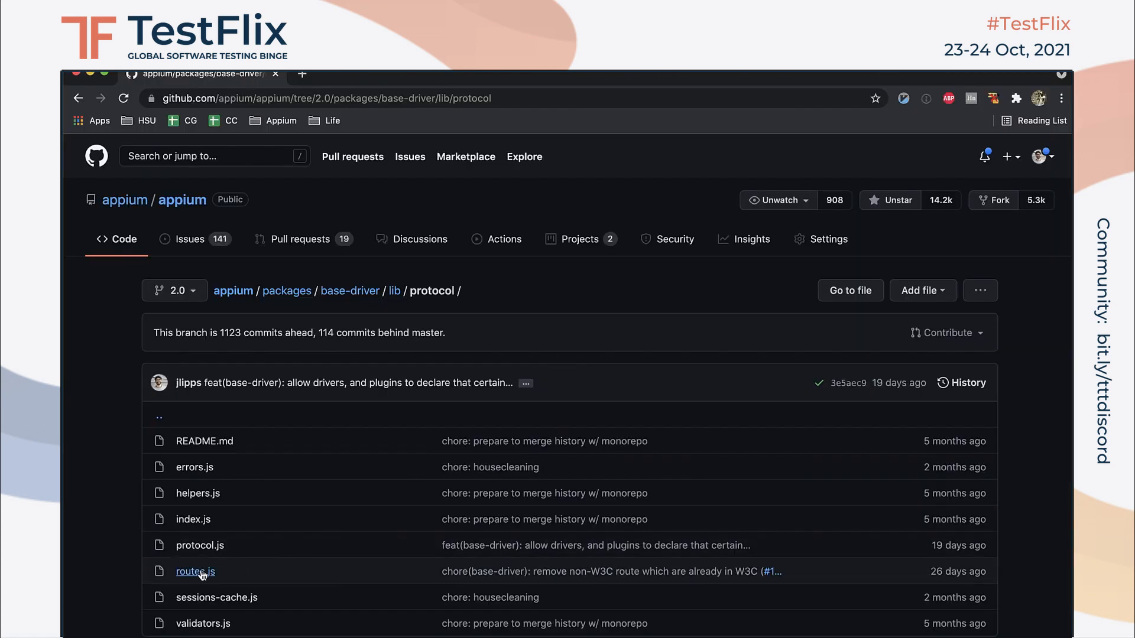
Search Appium's routes.js on GitHub for getPageSource.
left_click(194, 572)
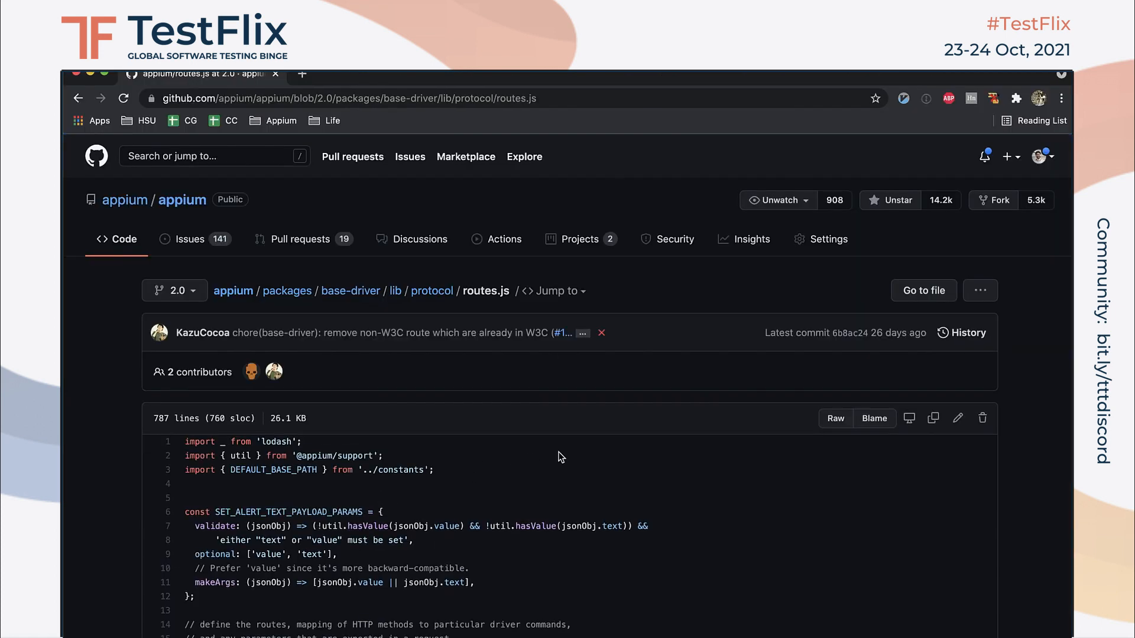
scroll("down", 3)
type("g")
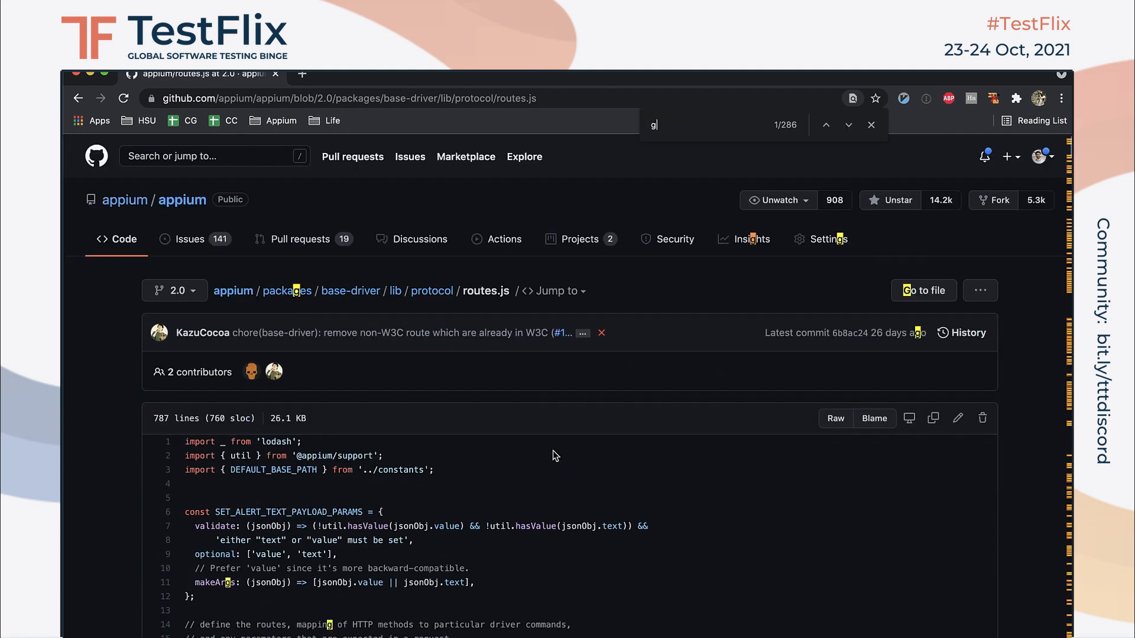
type("etPageSource']")
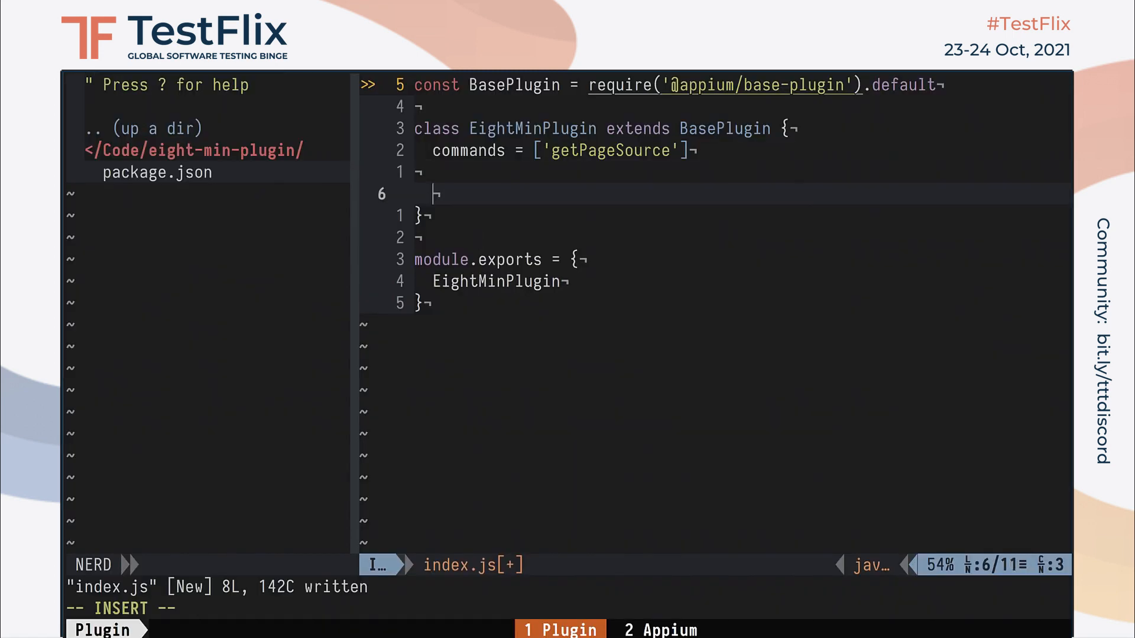
Add an async getPageSource (next, driver) method inside EightMinPlugin.
type("async getPageSour")
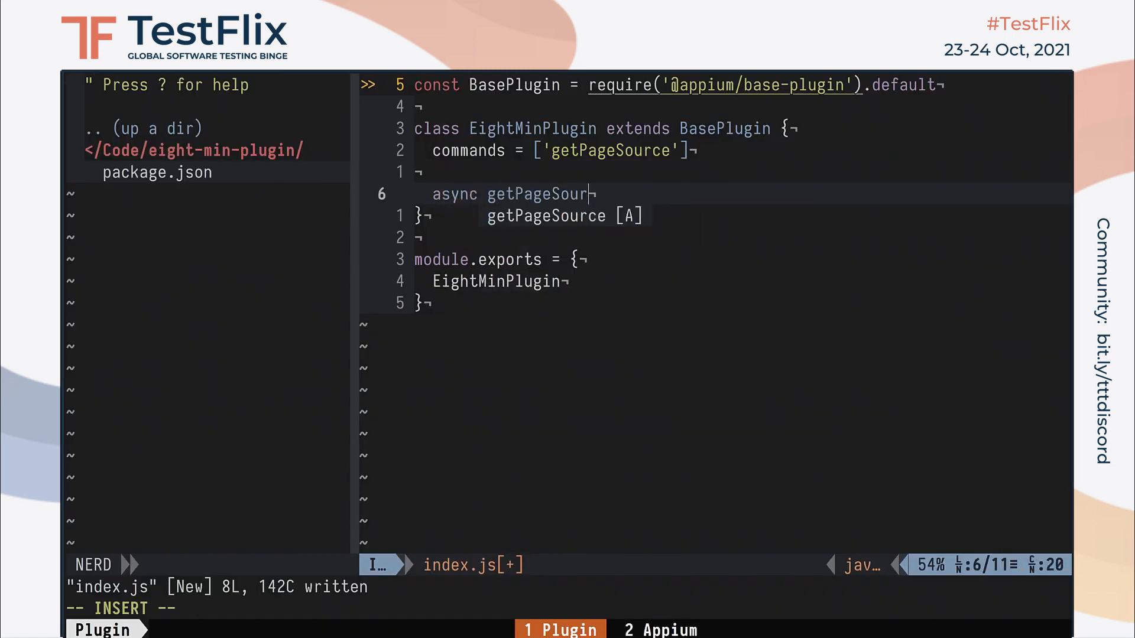
type("ce")
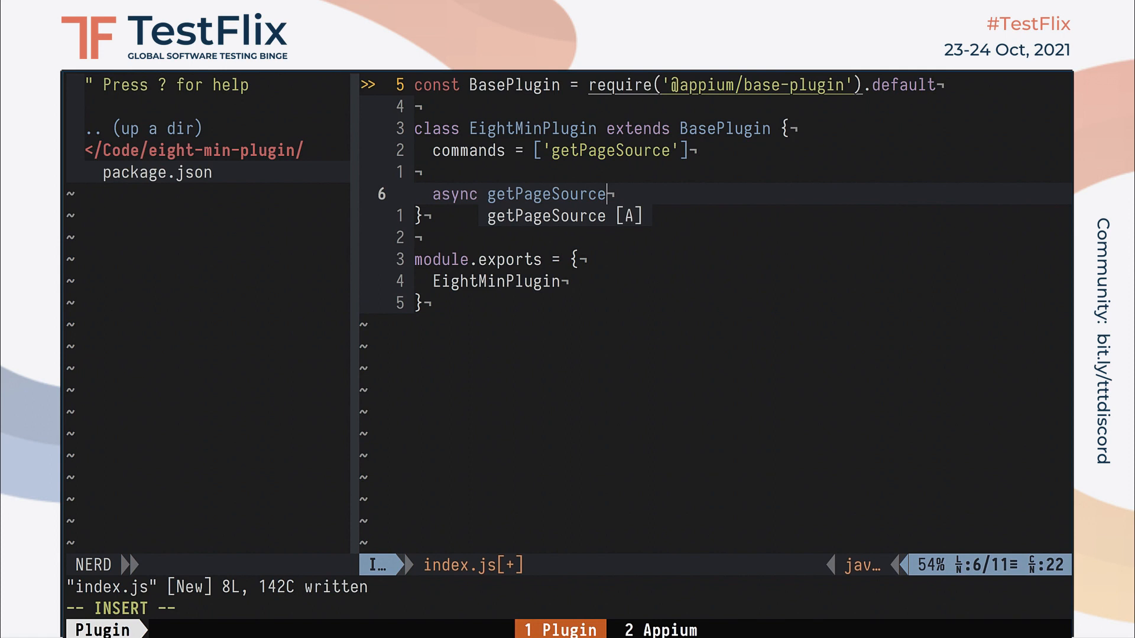
type("(")
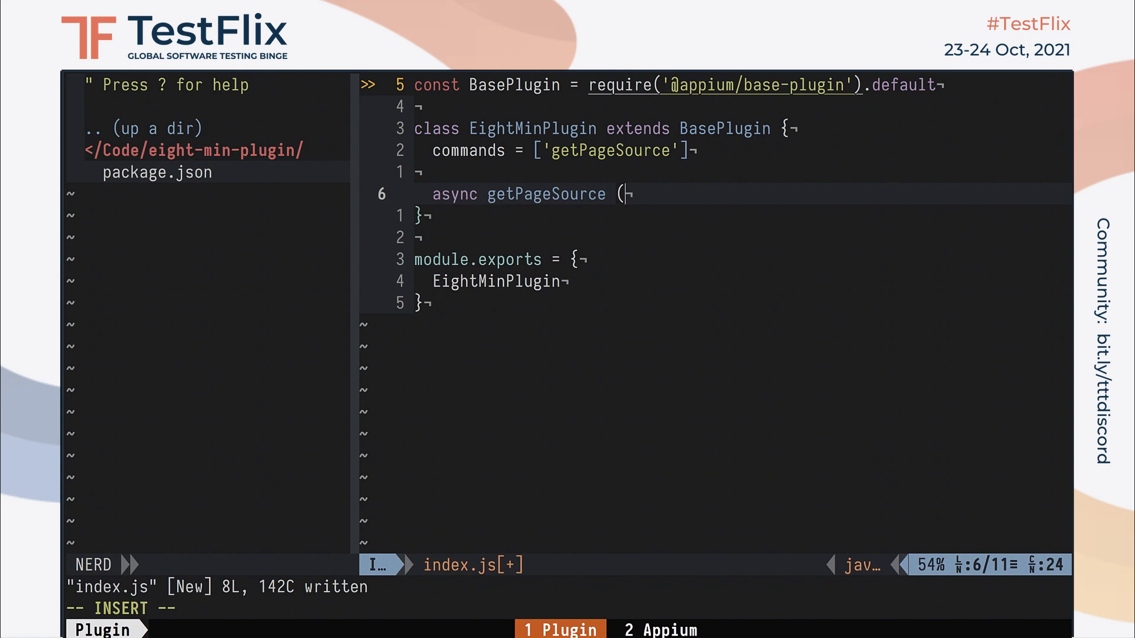
type("nex")
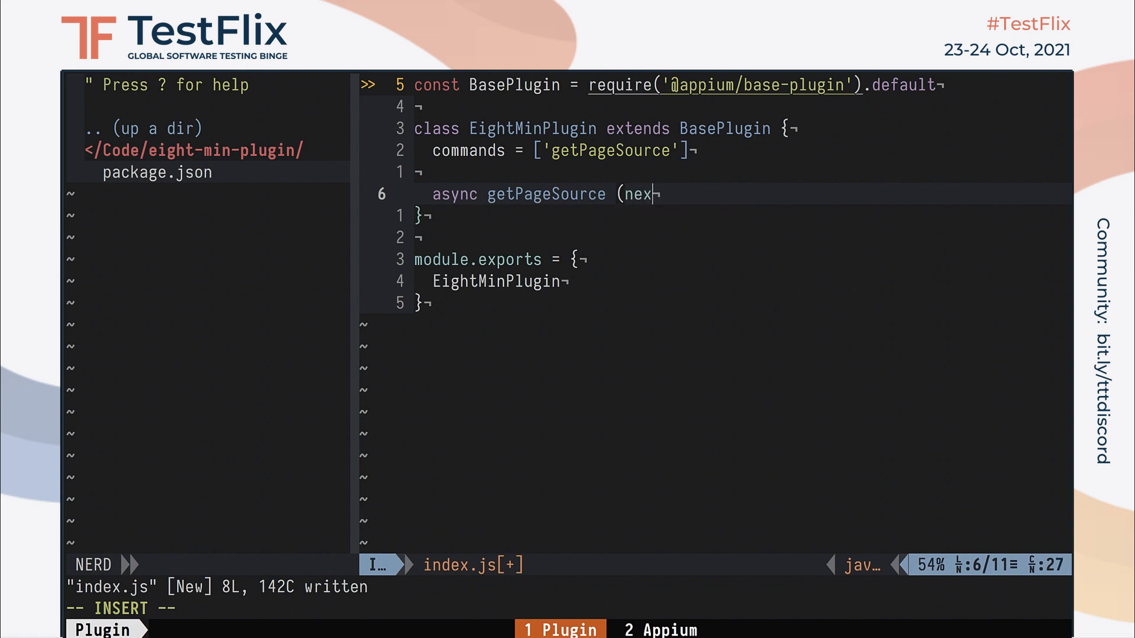
type("t, driver) {")
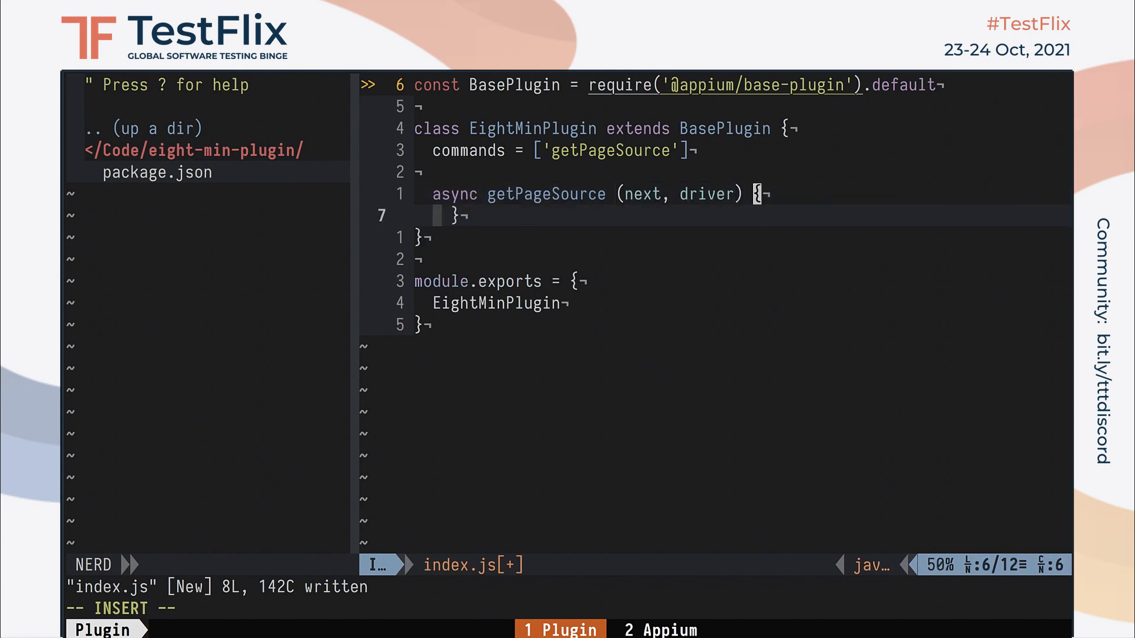
key("Return")
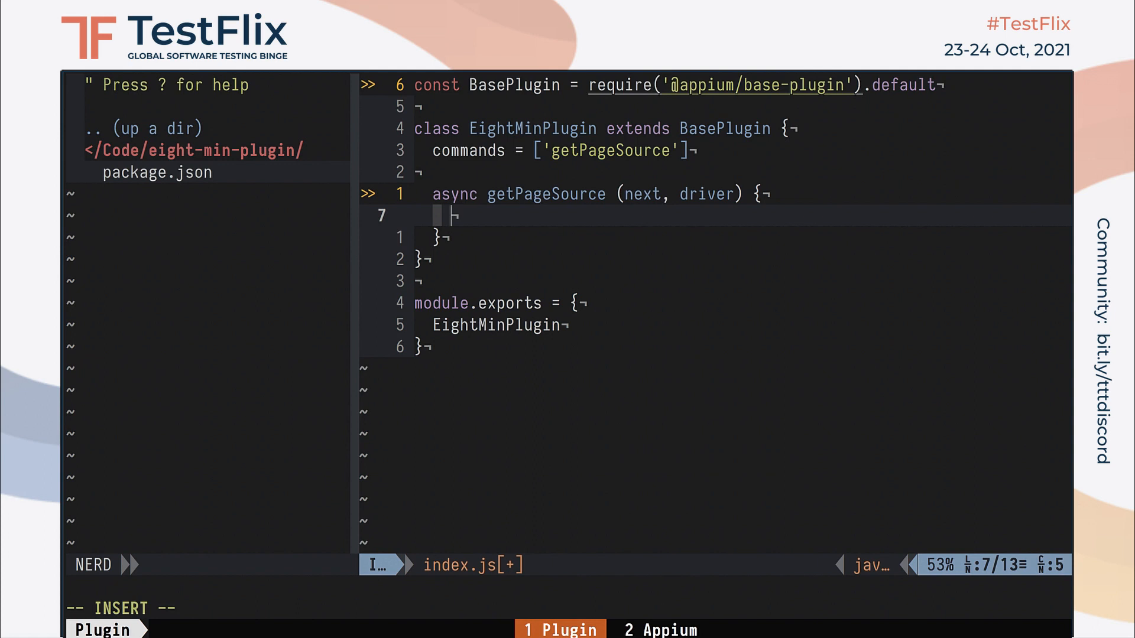
Store await next() in originalSource, with a commented-out driver.getPageSource() alternative.
type("const orig")
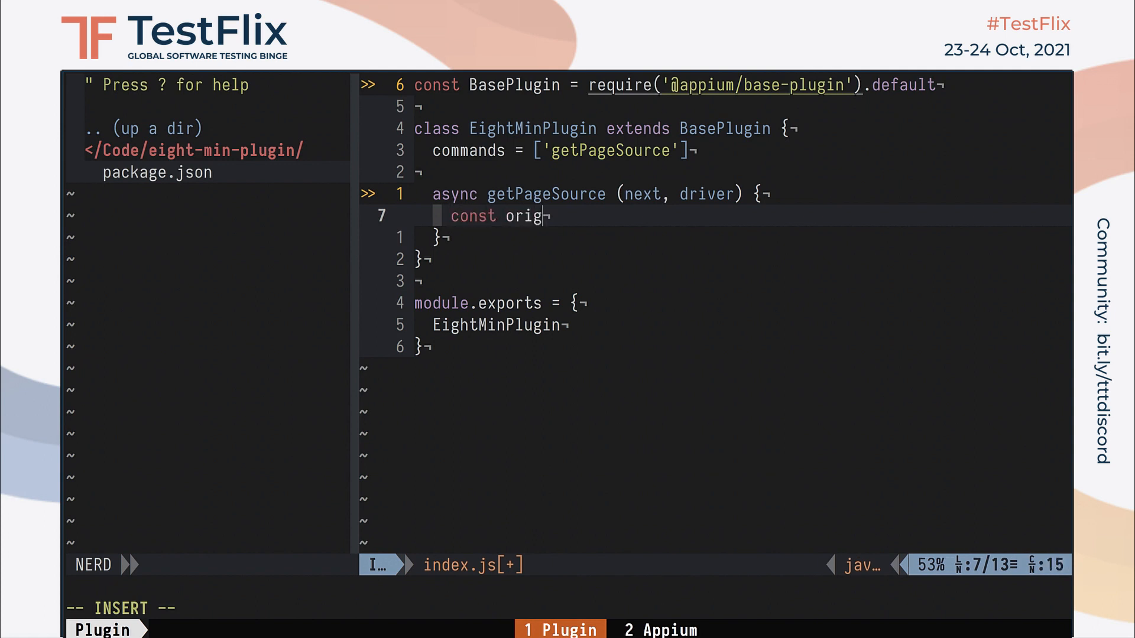
type("inalSource = awa")
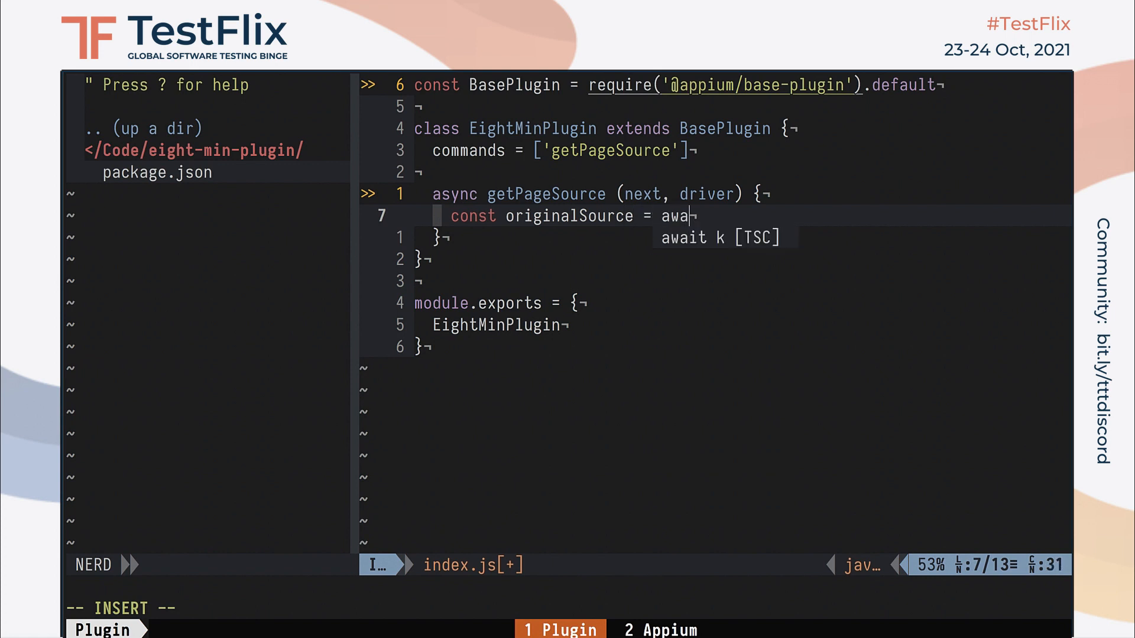
type("it next()")
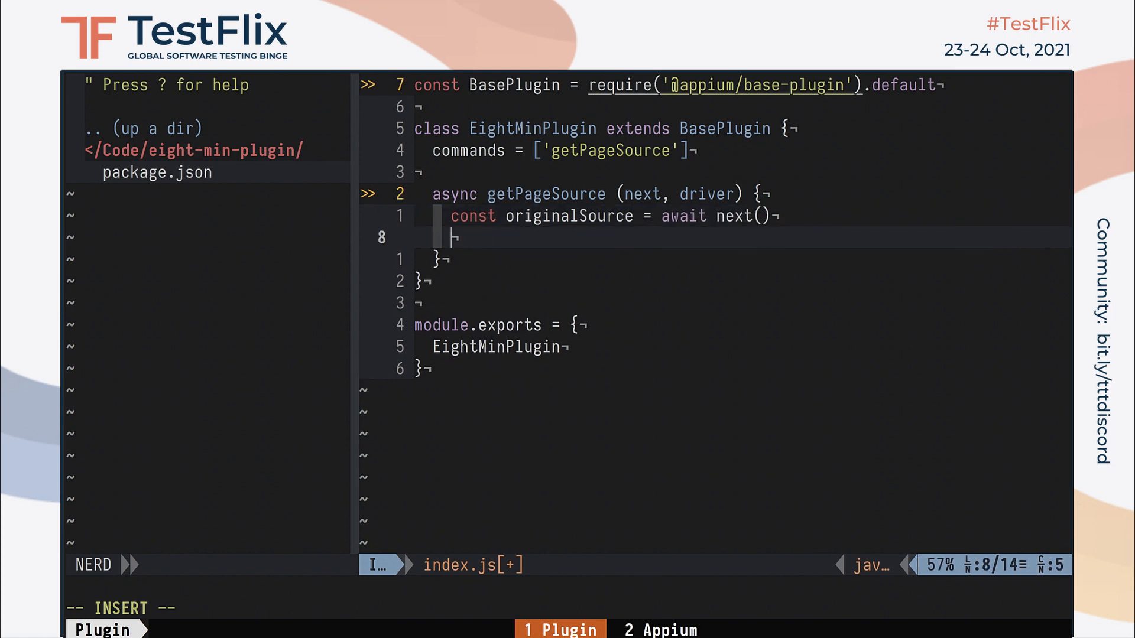
type("// const originalSource = await driver.getPageSource(")
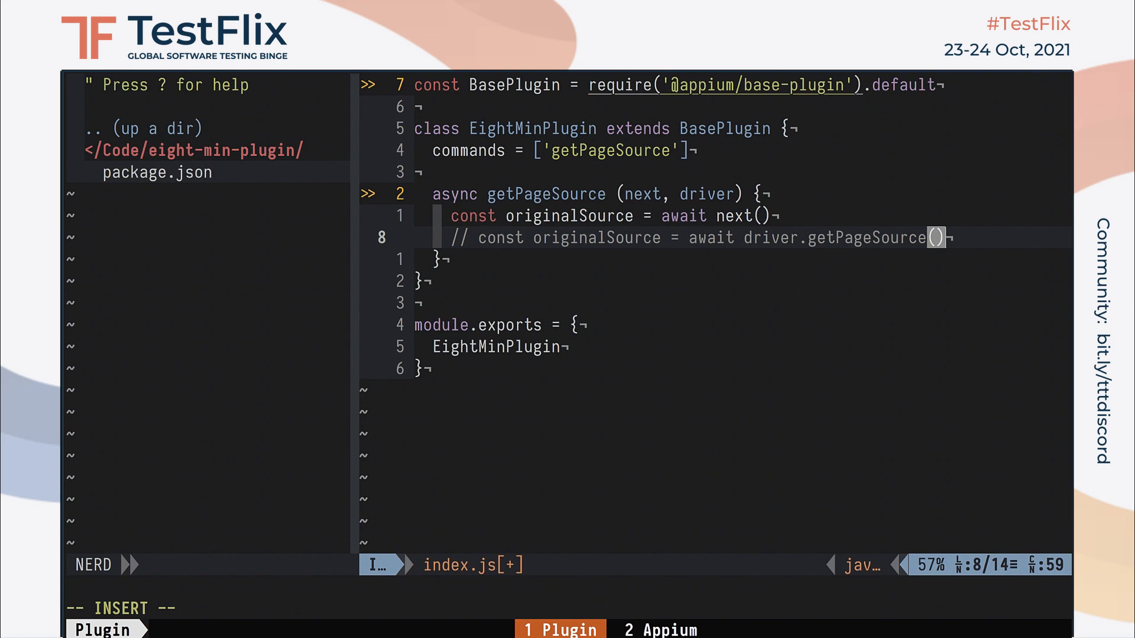
key("Enter")
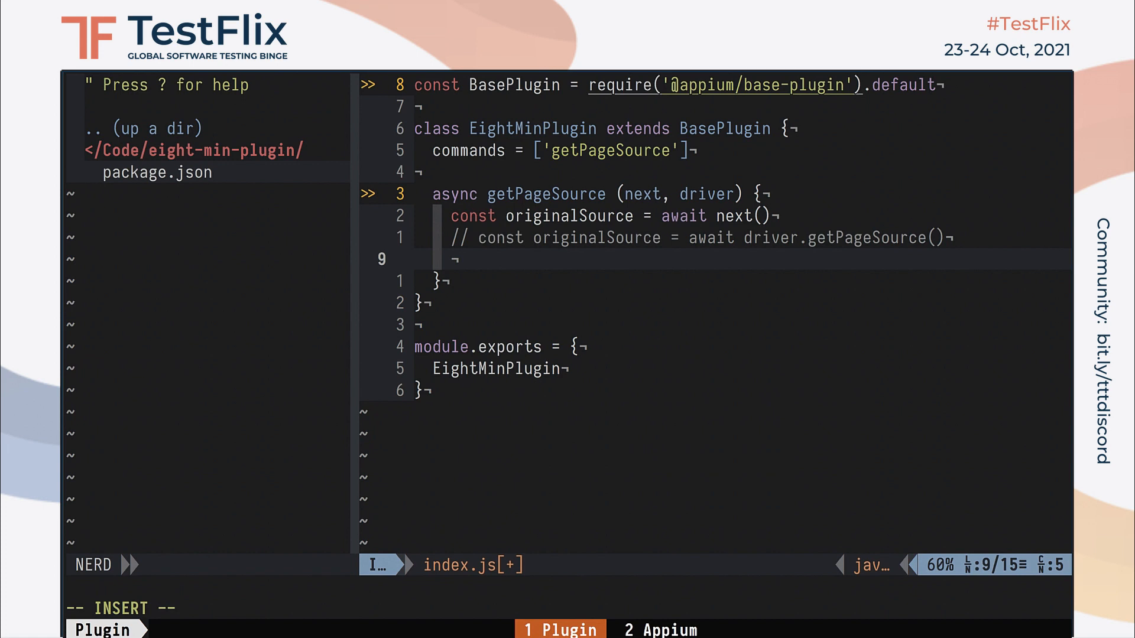
type("retur")
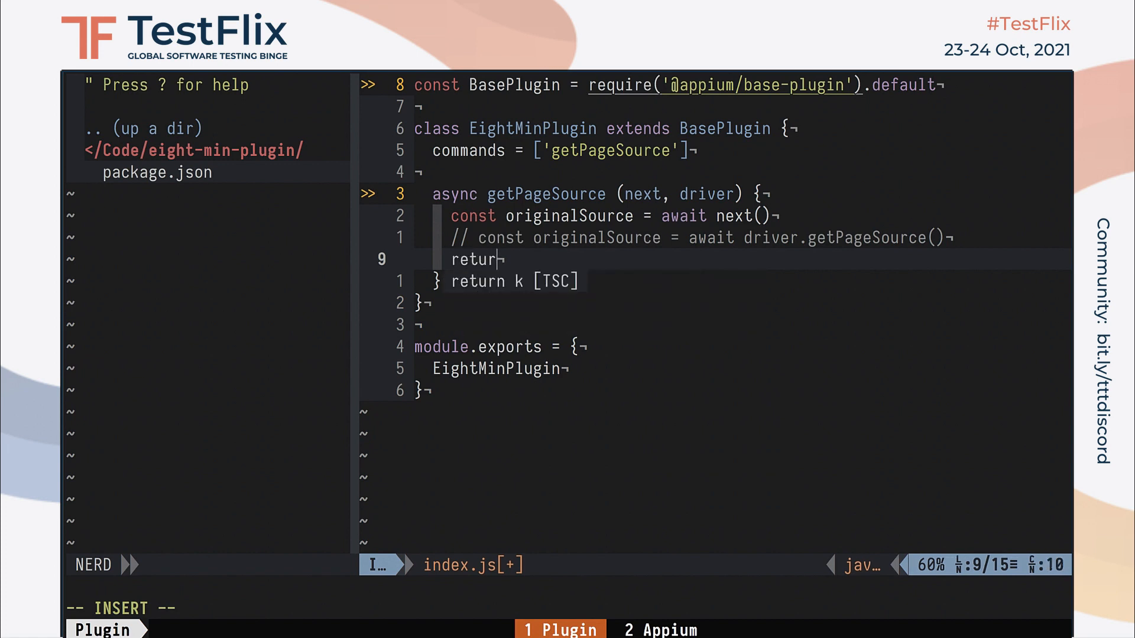
Return originalSource.replace(/XCUIElementType/g, '') from getPageSource.
type("originalSour")
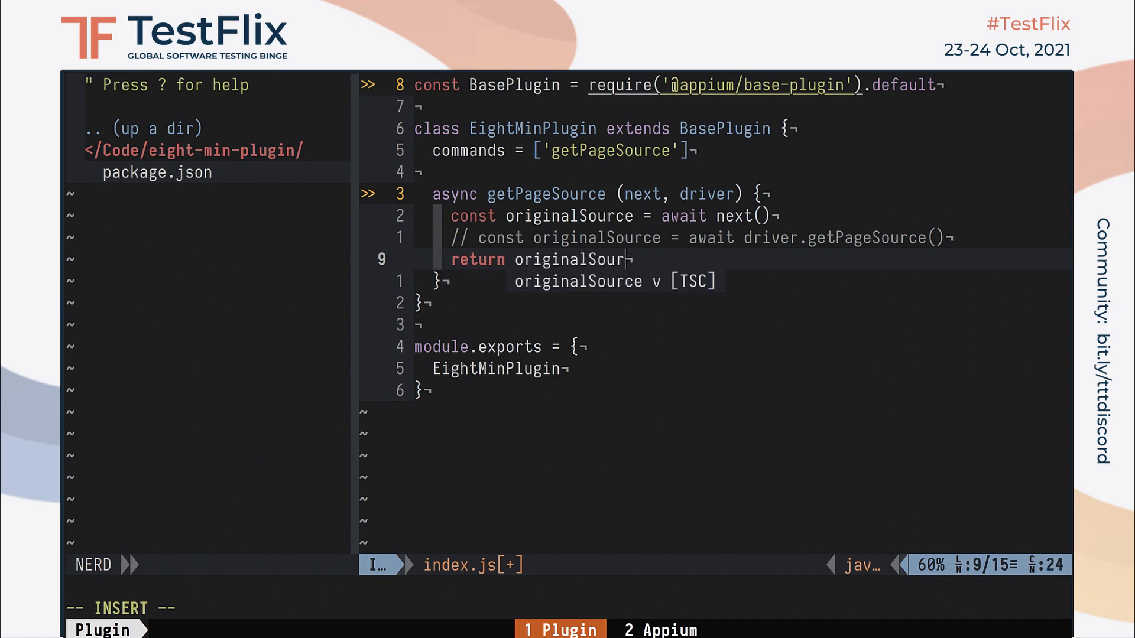
type(".replace(")
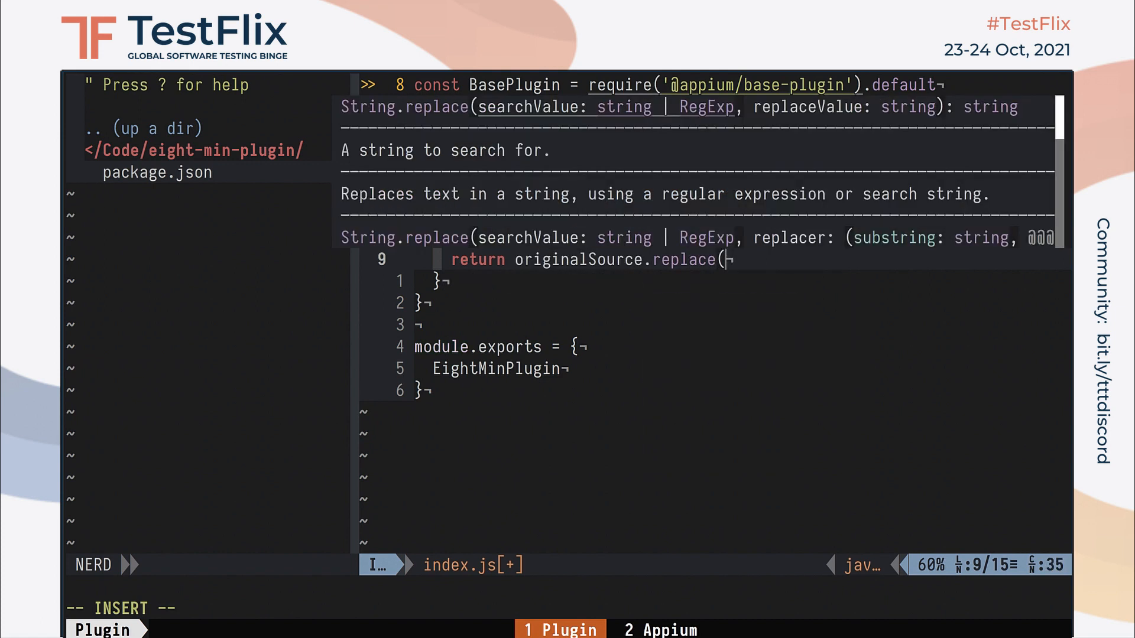
type("/XCUIElementTyp")
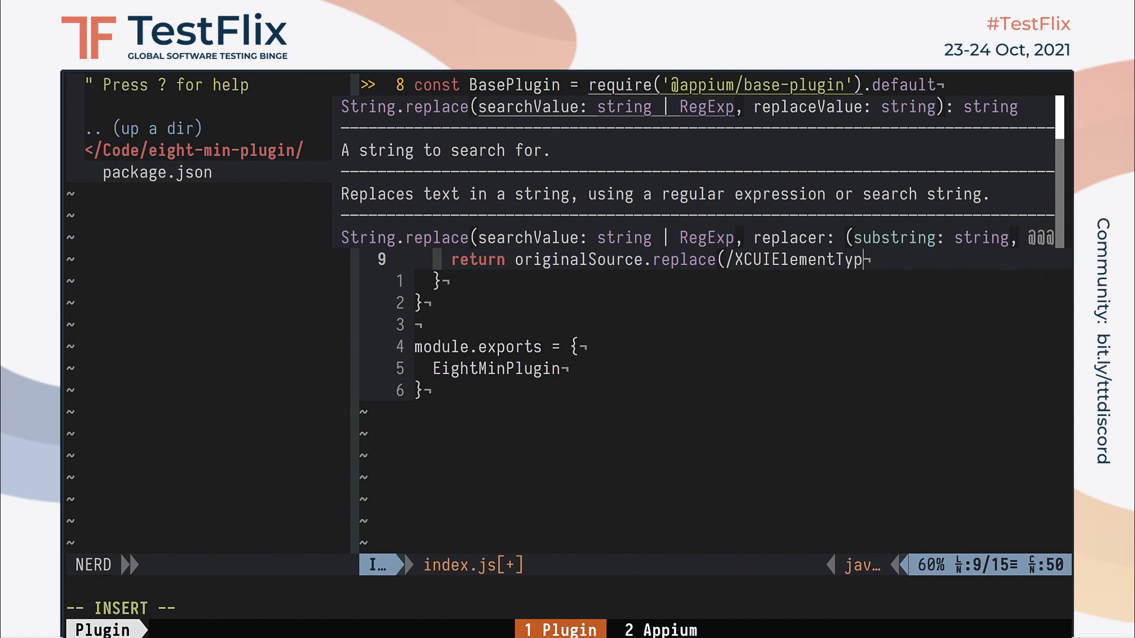
type("/g, '')")
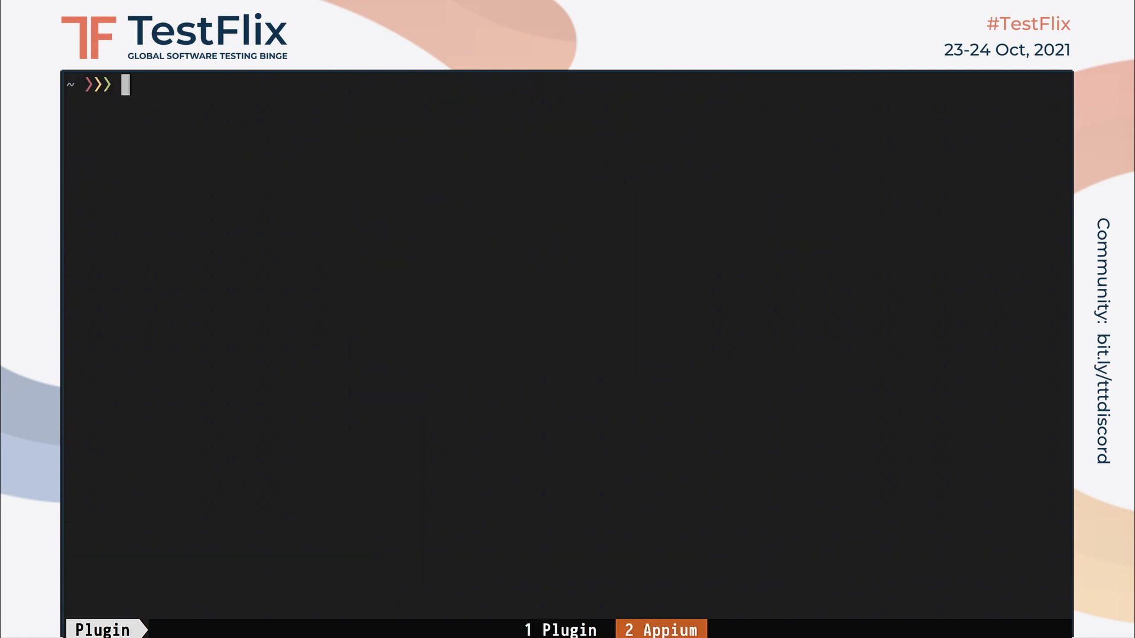
Reinstall eight-min-plugin from /Users/jlipps/Code/eight-min-plugin and launch appium --plugins=eight-min-plugin.
type("appium plugin uninstall eight-min-plugin")
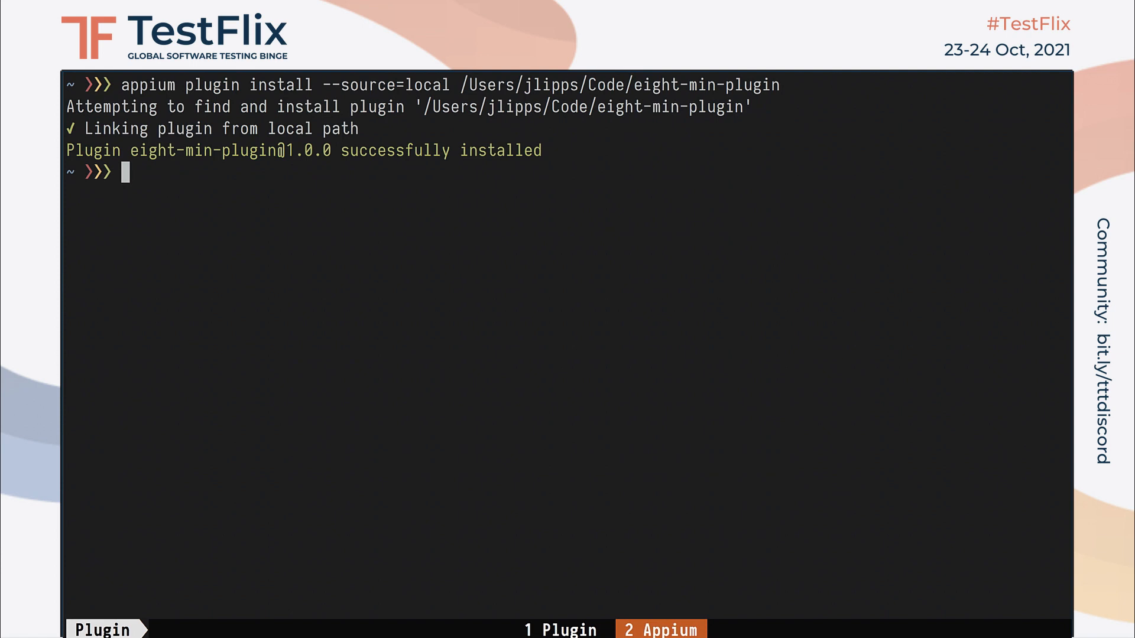
type("appium plugin install --source=local /Users/jlipps/Code/eight-min-plugin")
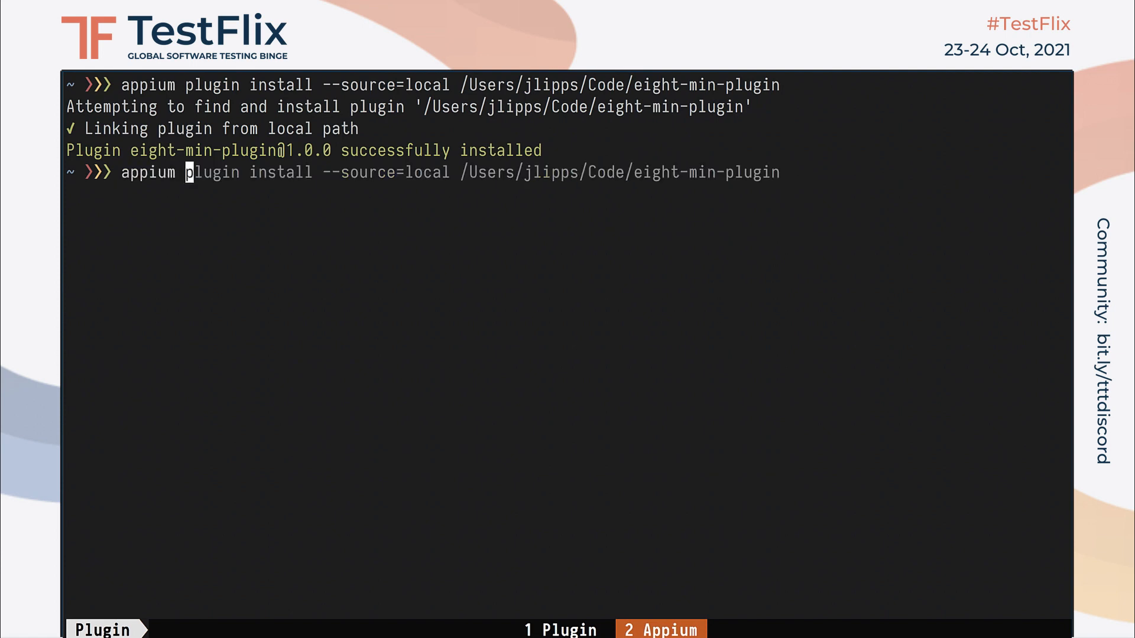
type("--lpu")
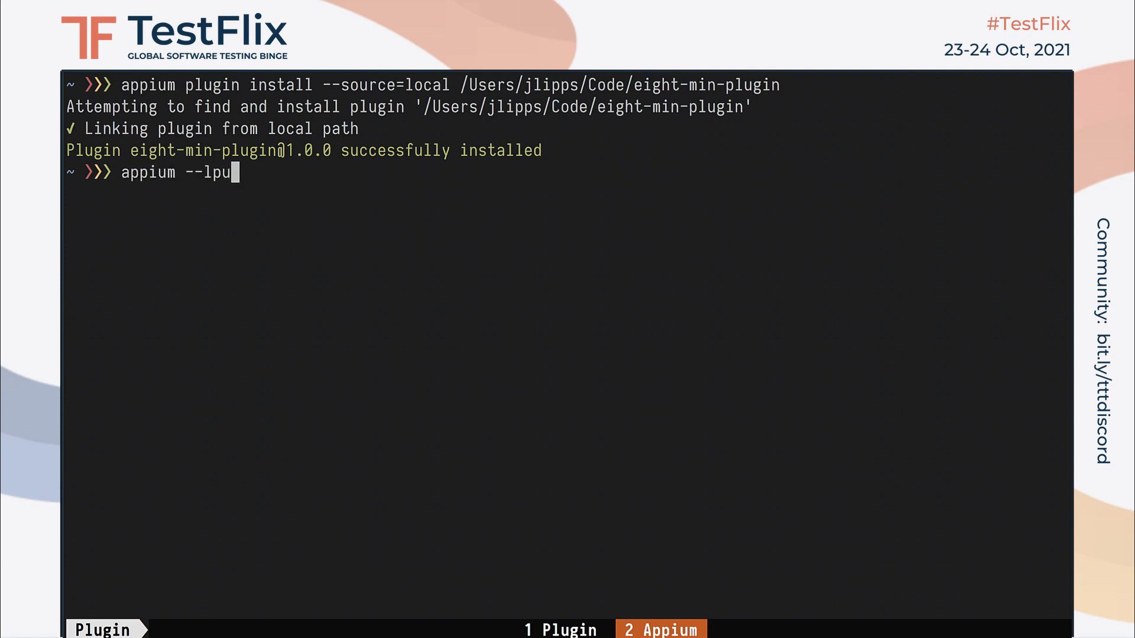
type("--plugins=eight-min-plugin")
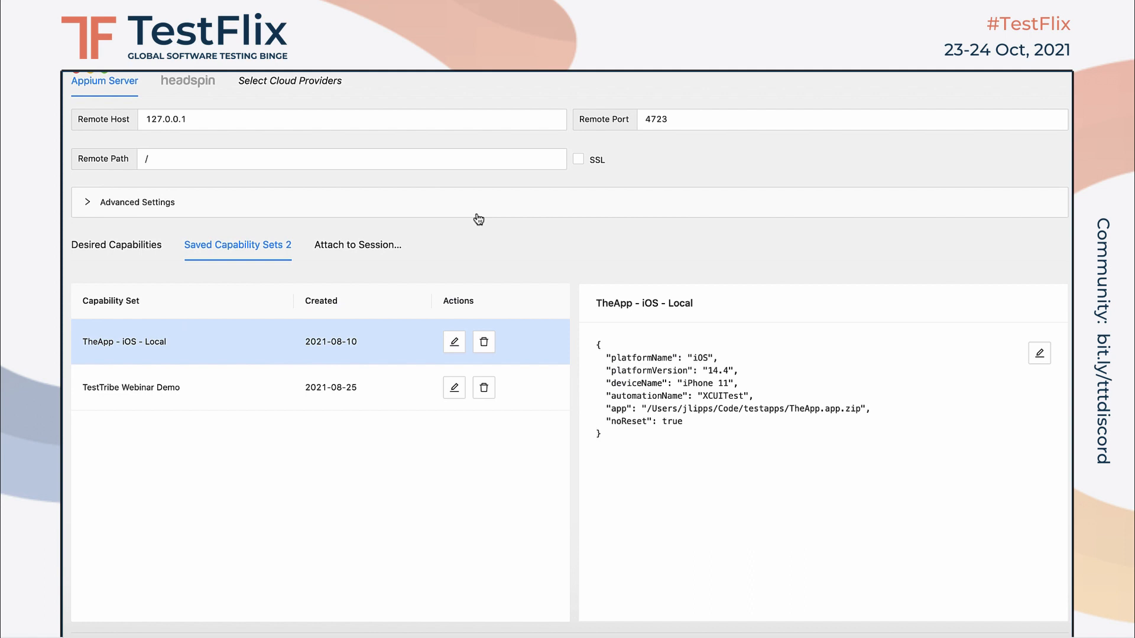
mouse_move(972, 613)
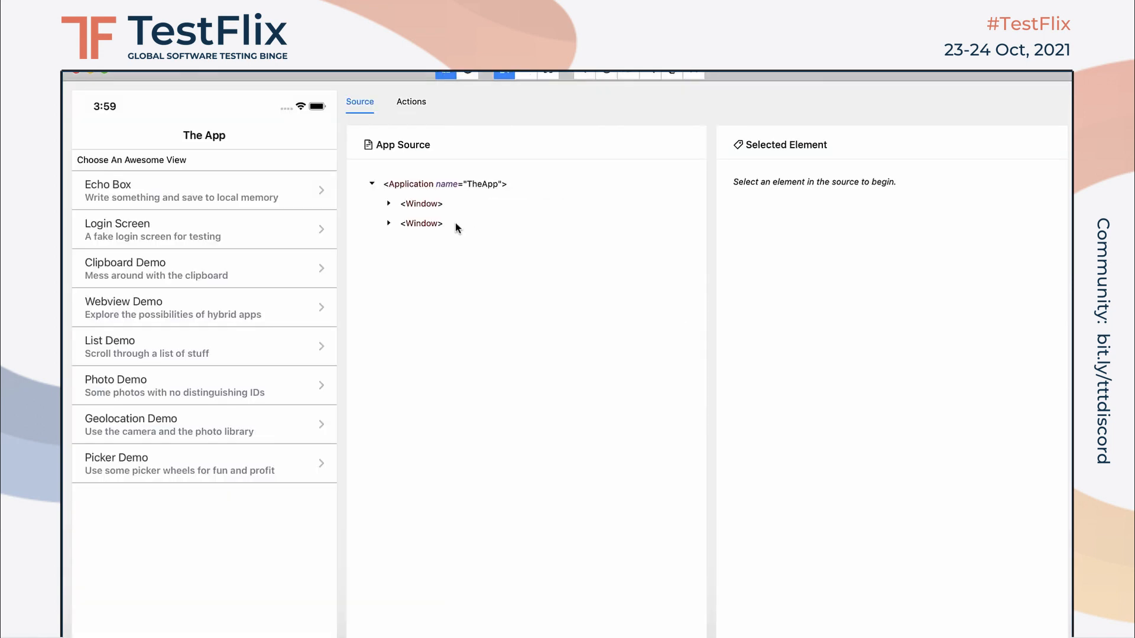
Expand the Window node and inspect NavigationBar, confirming tags lack the XCUIElementType prefix.
left_click(389, 204)
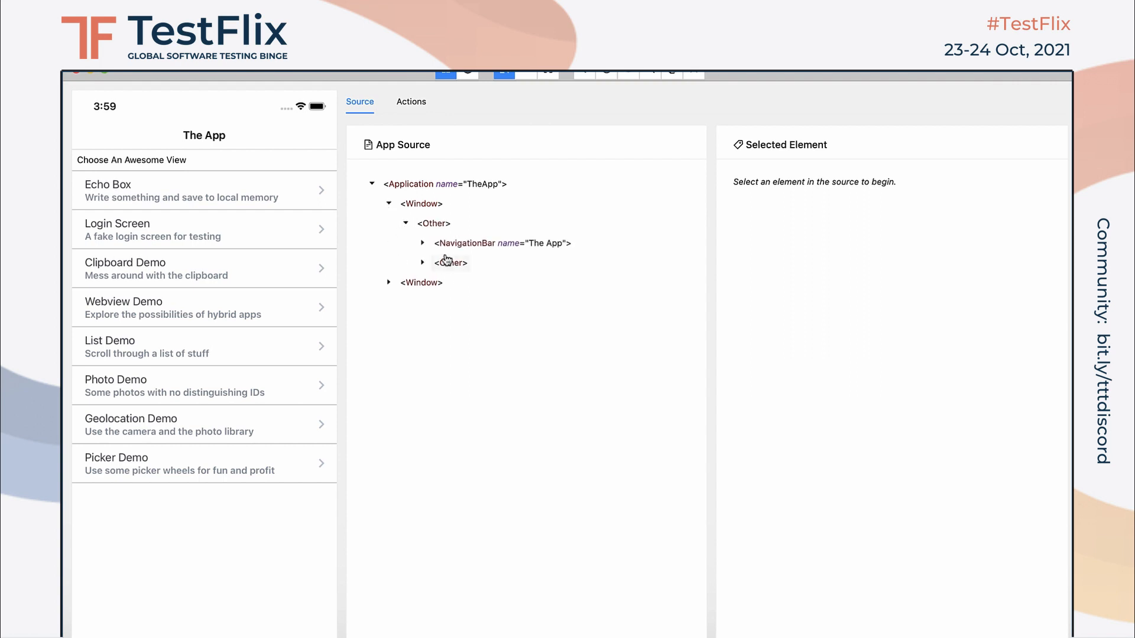
left_click(478, 242)
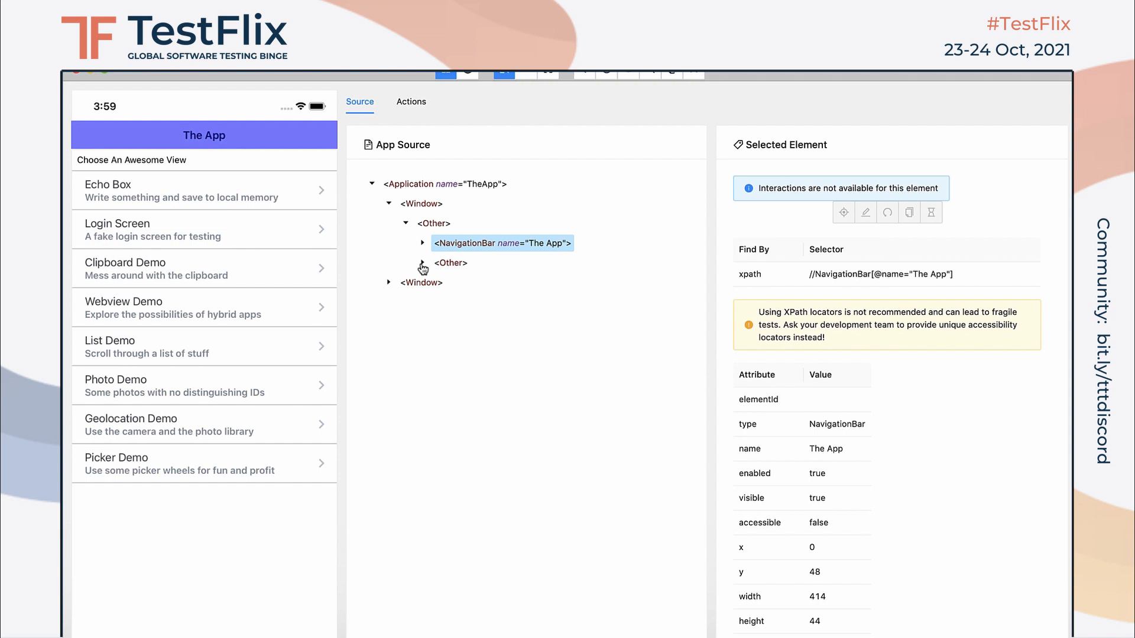
mouse_move(702, 242)
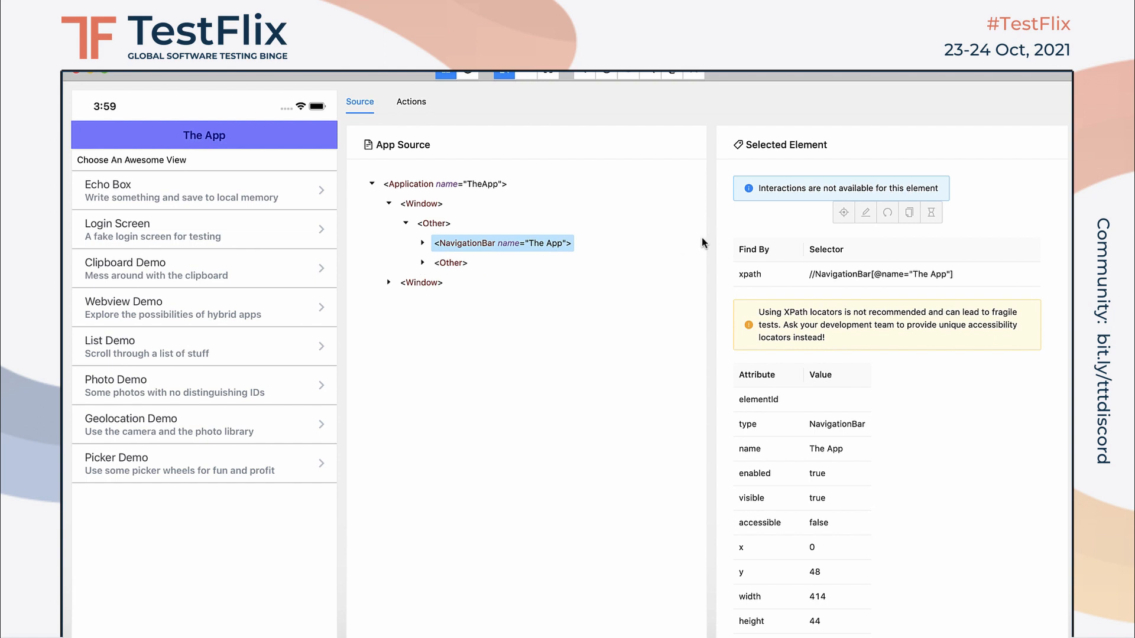